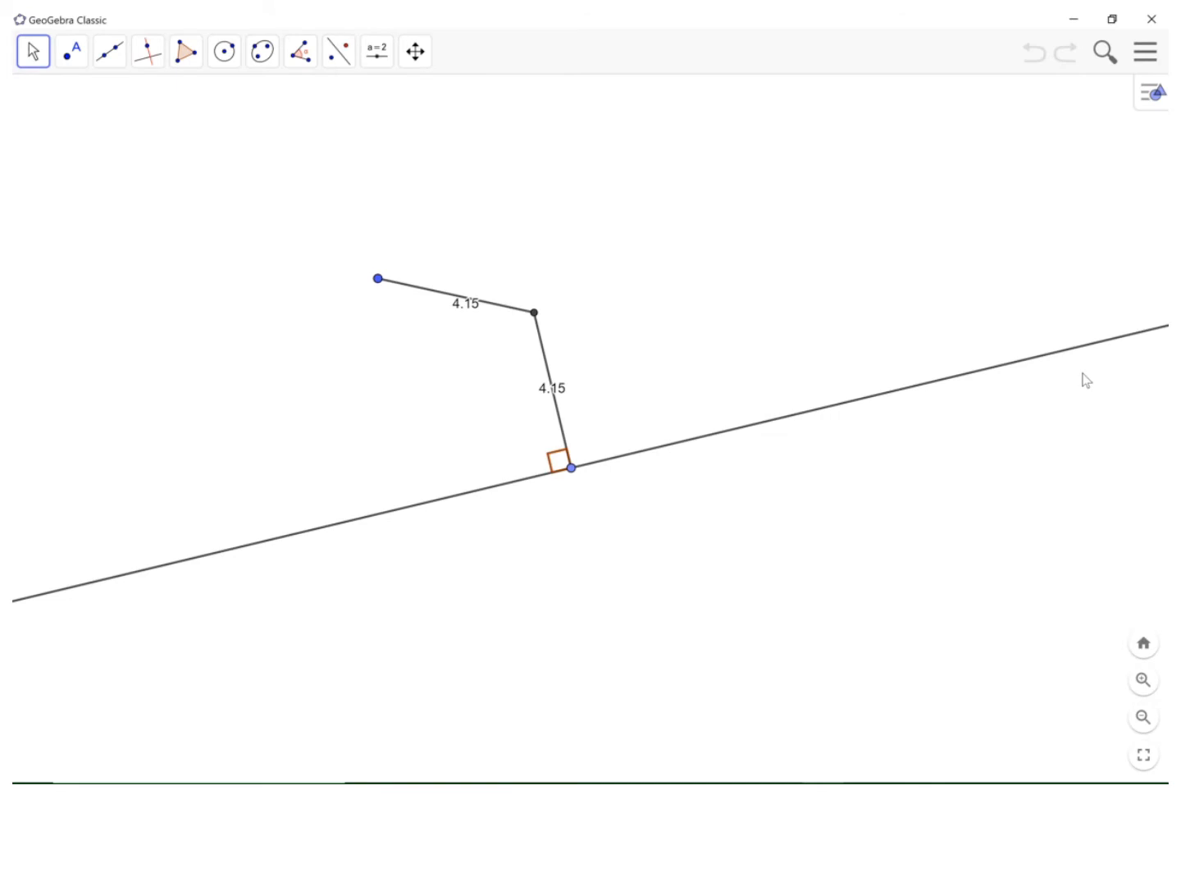
{"action": "mouse_move", "coordinate": [806, 572]}
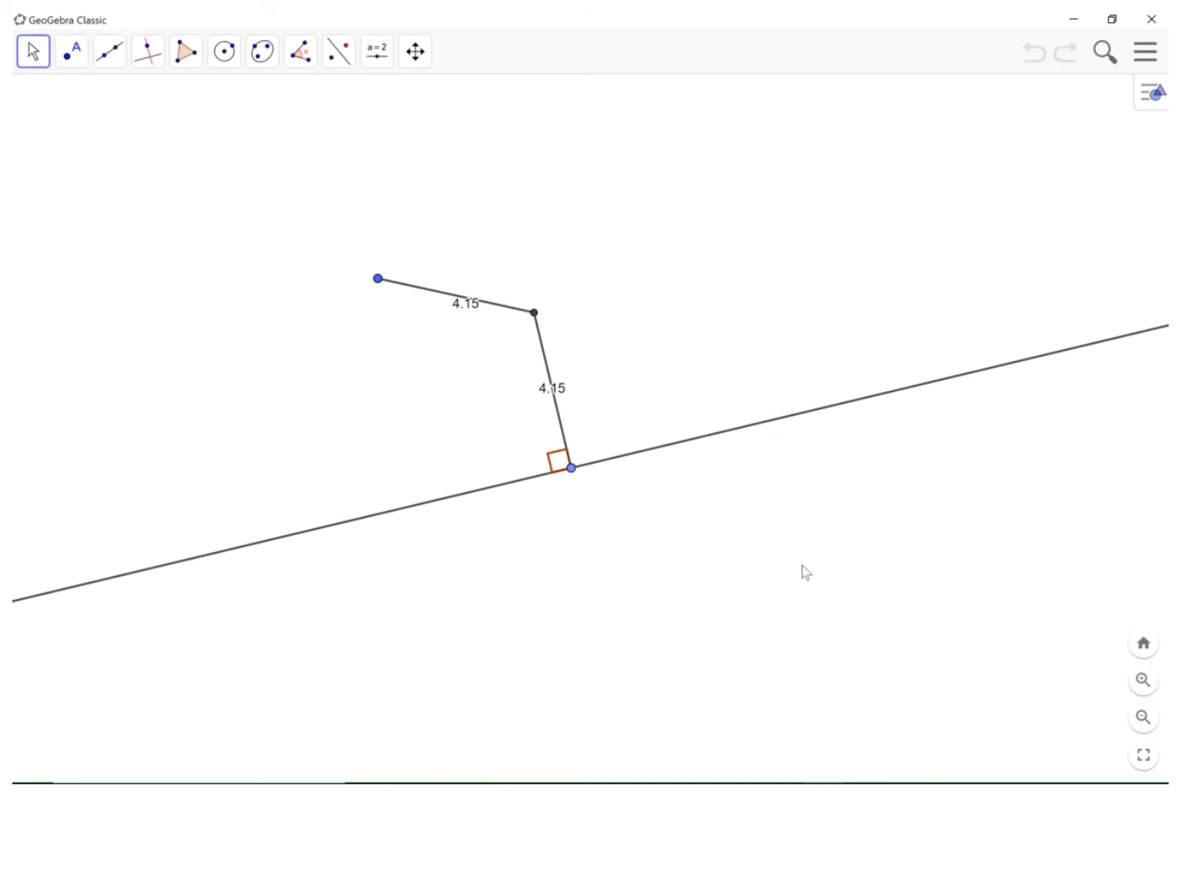
{"action": "mouse_move", "coordinate": [431, 394]}
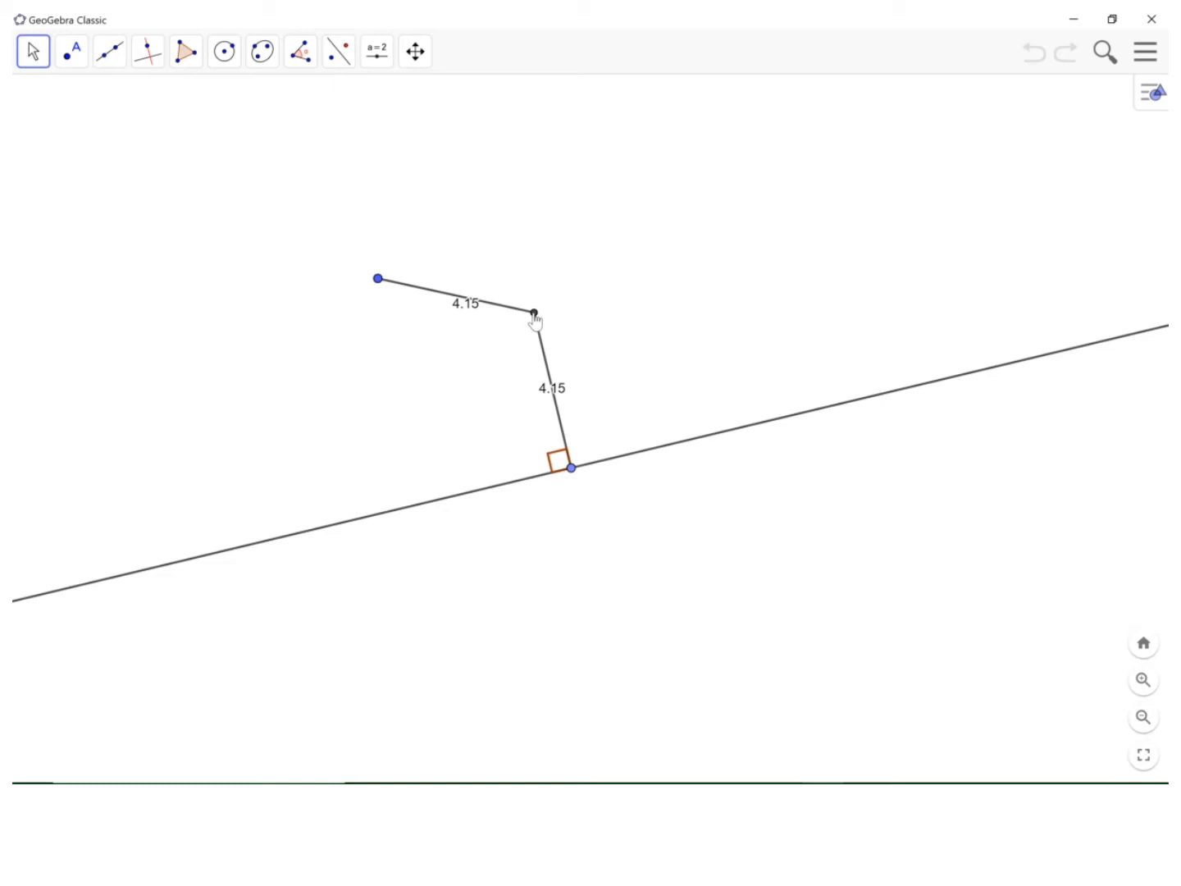
{"action": "mouse_move", "coordinate": [476, 318]}
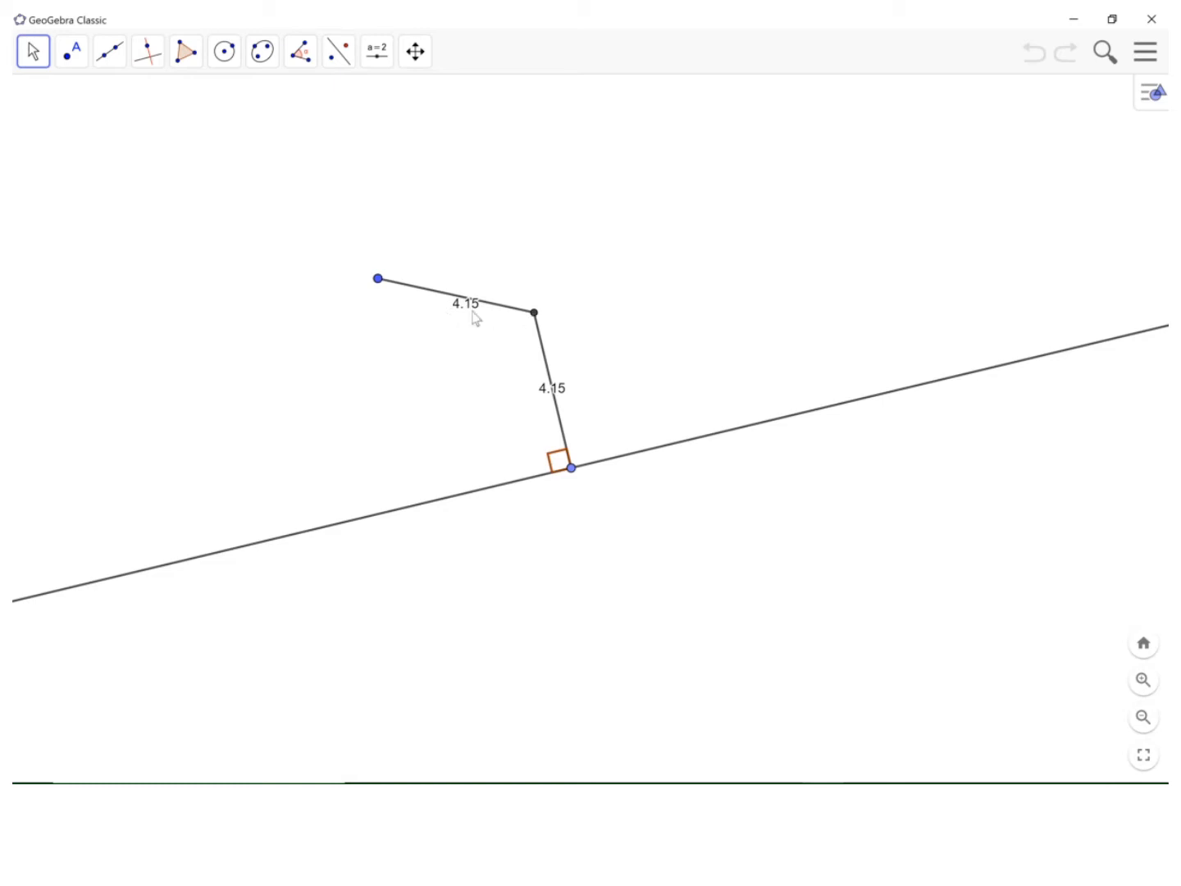
{"action": "mouse_move", "coordinate": [479, 319]}
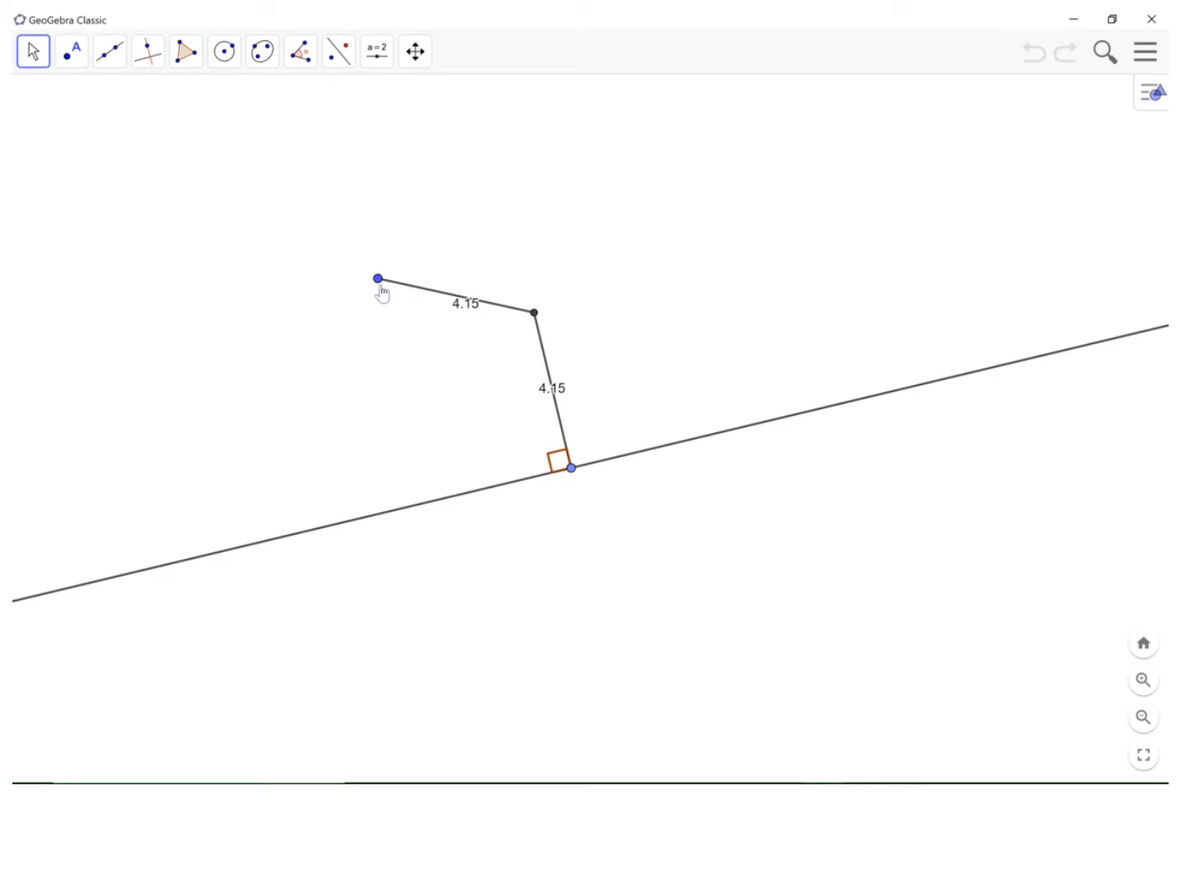
{"action": "mouse_move", "coordinate": [563, 435]}
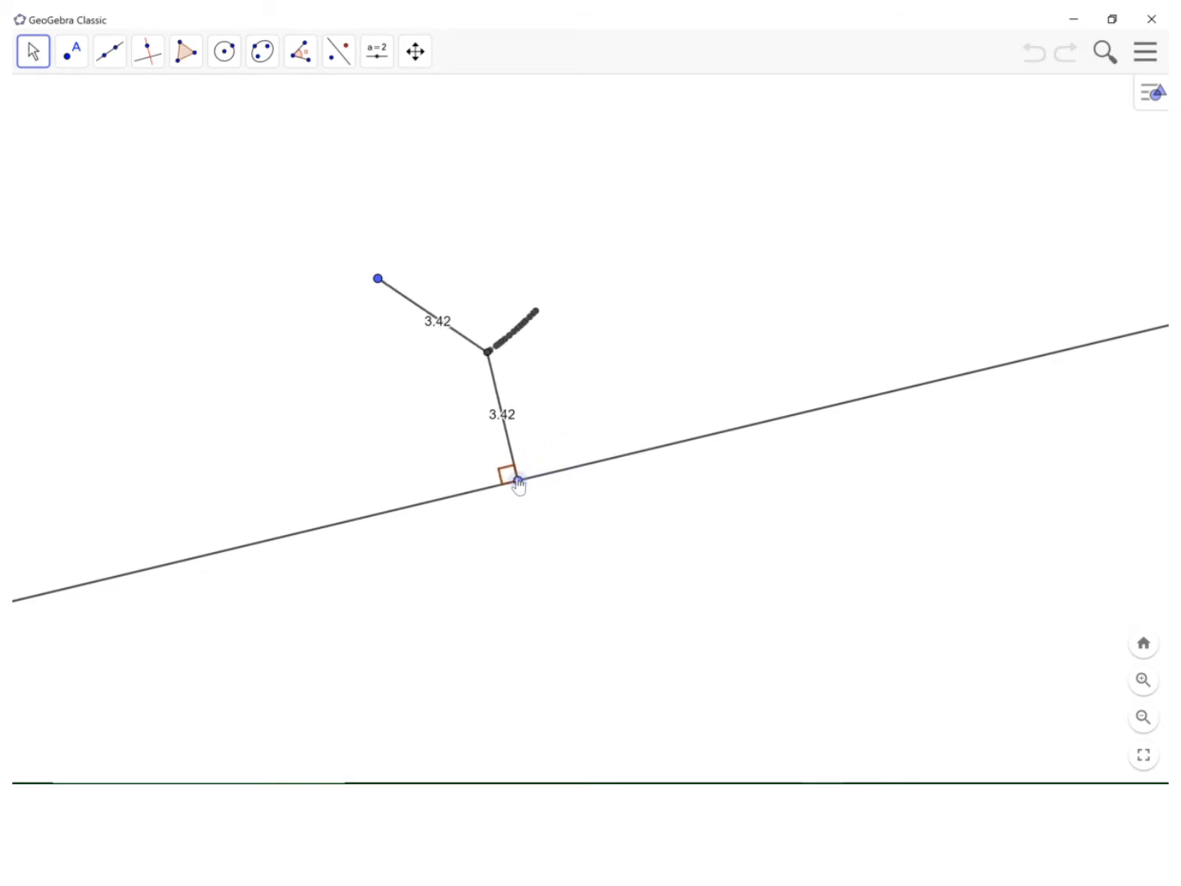
Step: Drag point D left and back right along line f so E traces the parabola
{"action": "left_click_drag", "start_coordinate": [518, 482], "coordinate": [392, 511]}
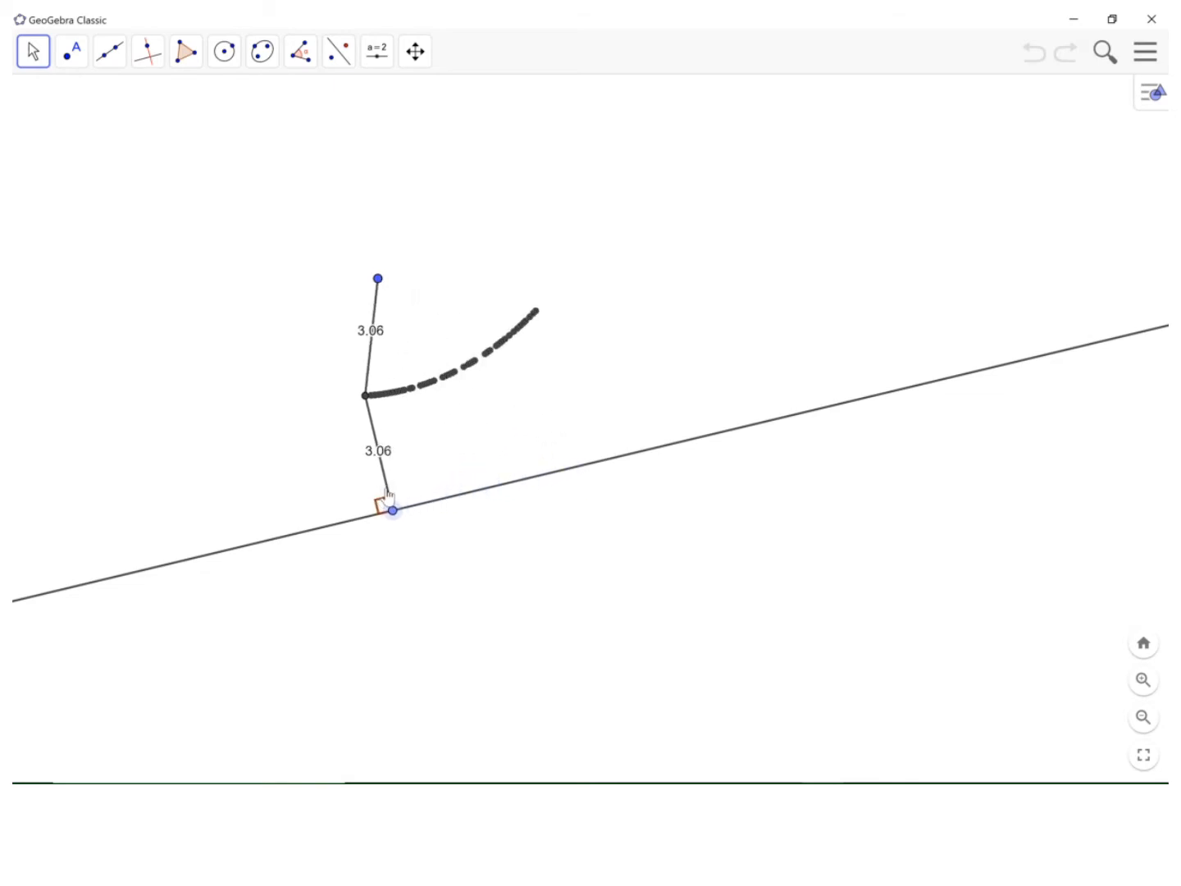
{"action": "left_click_drag", "start_coordinate": [392, 510], "coordinate": [233, 548]}
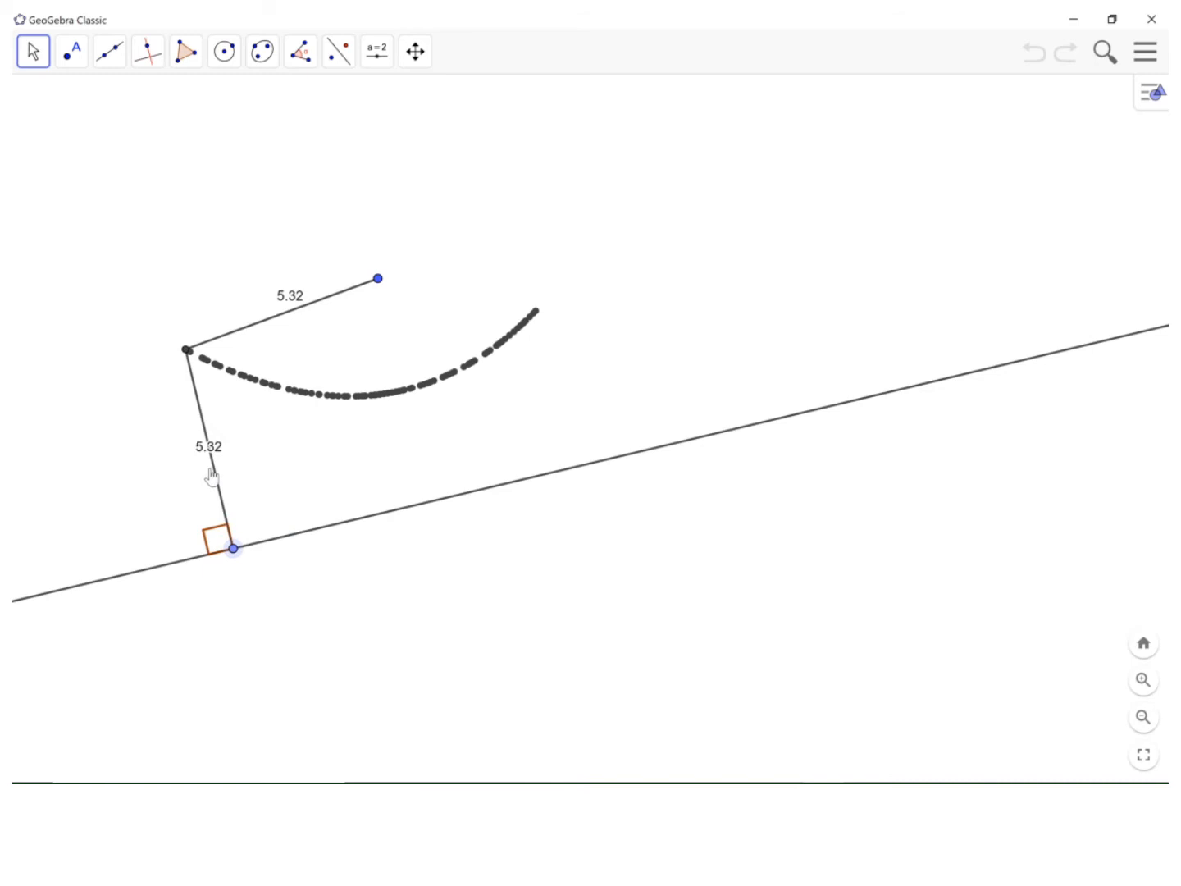
{"action": "left_click_drag", "start_coordinate": [233, 547], "coordinate": [277, 538]}
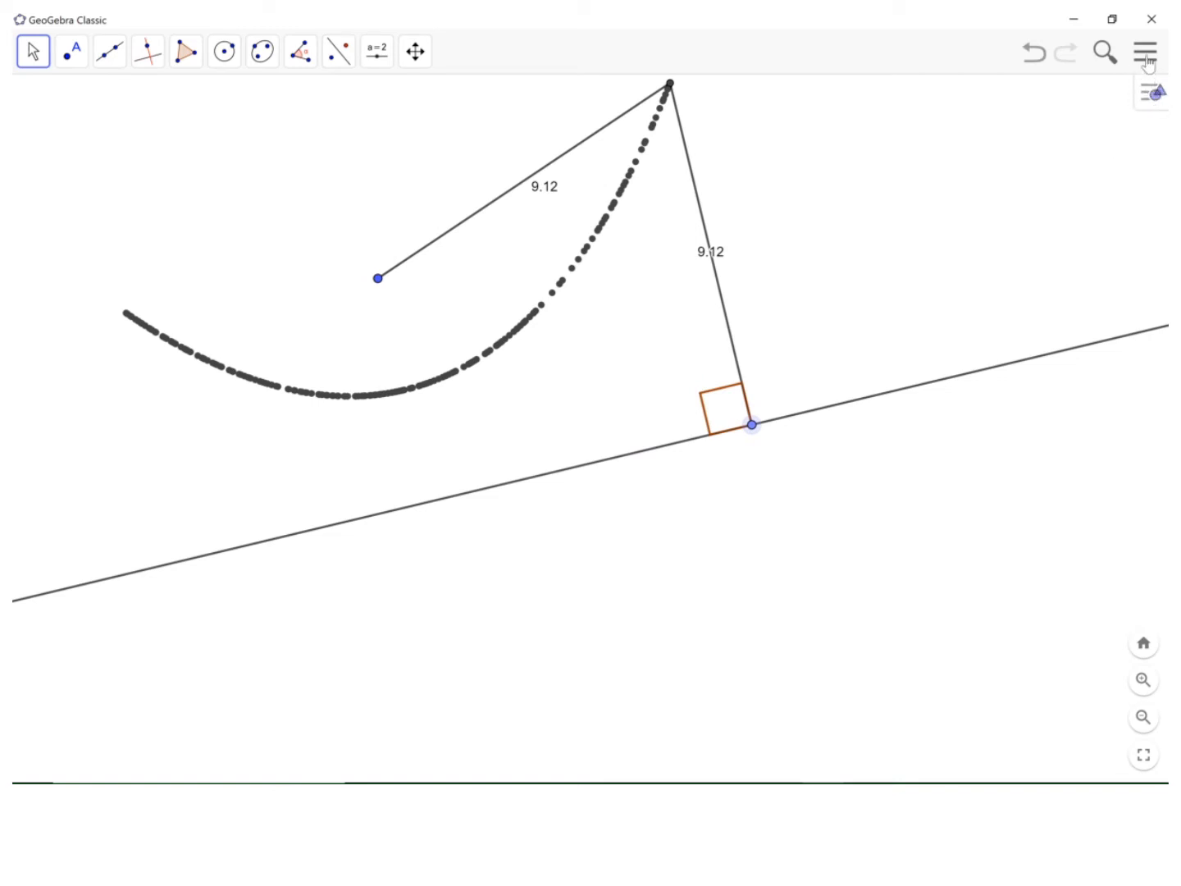
Step: Start a new construction, choose Don't Save, and pick the Graphing app
{"action": "left_click", "coordinate": [1145, 51]}
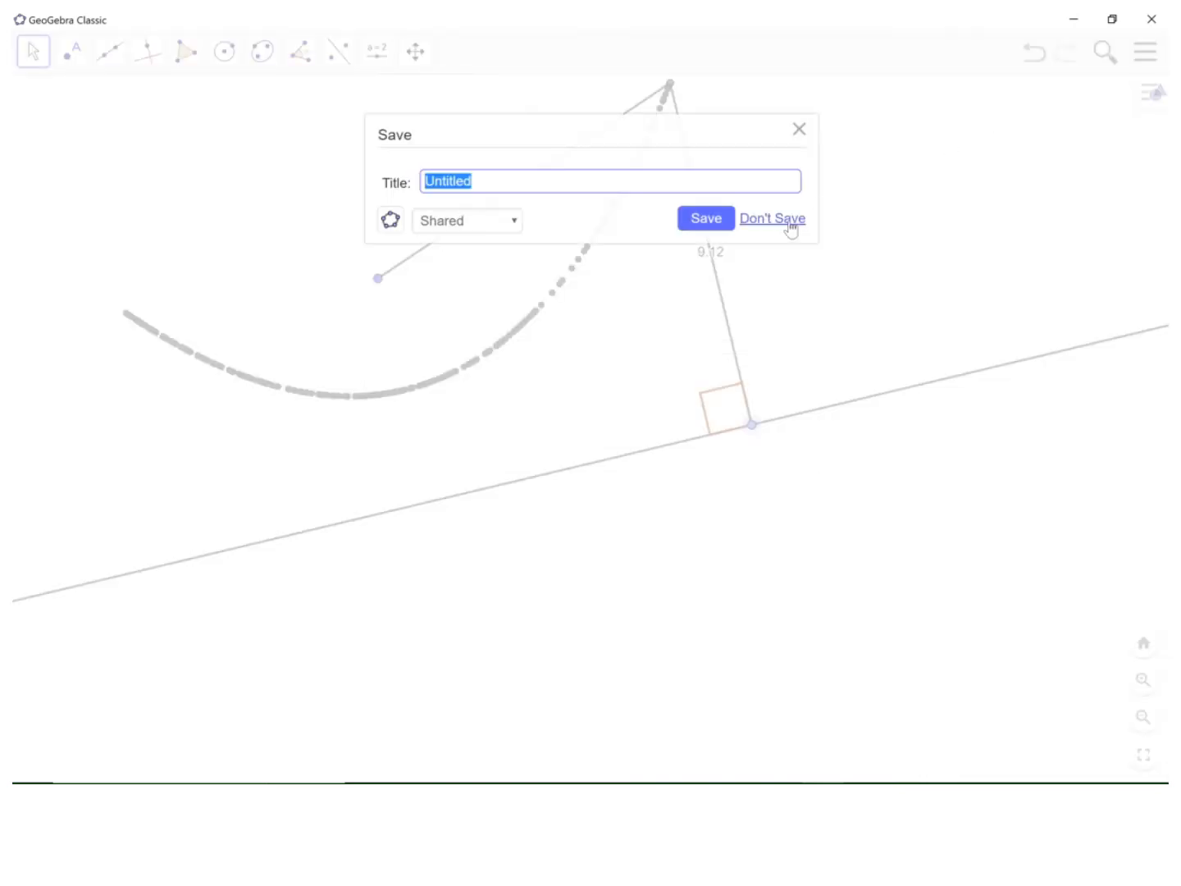
{"action": "left_click", "coordinate": [771, 219]}
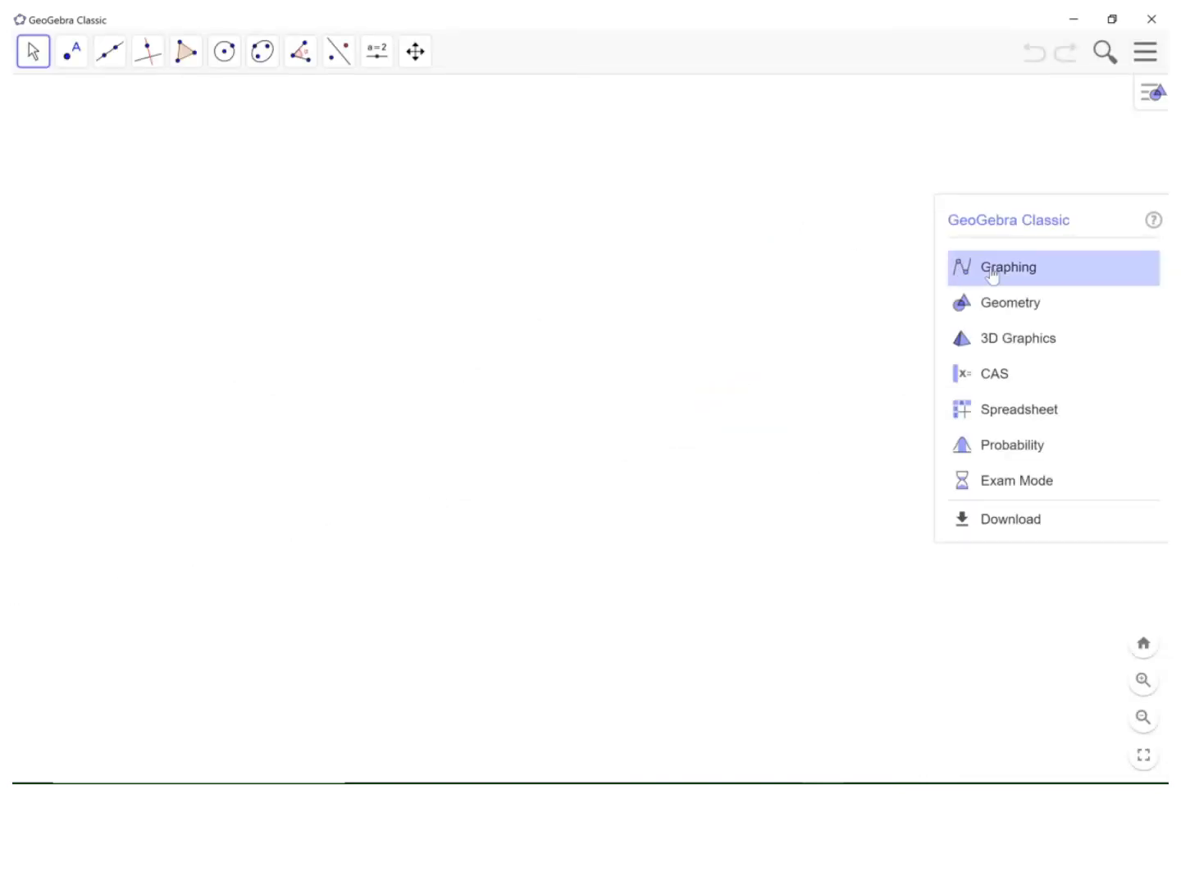
{"action": "left_click", "coordinate": [1007, 267]}
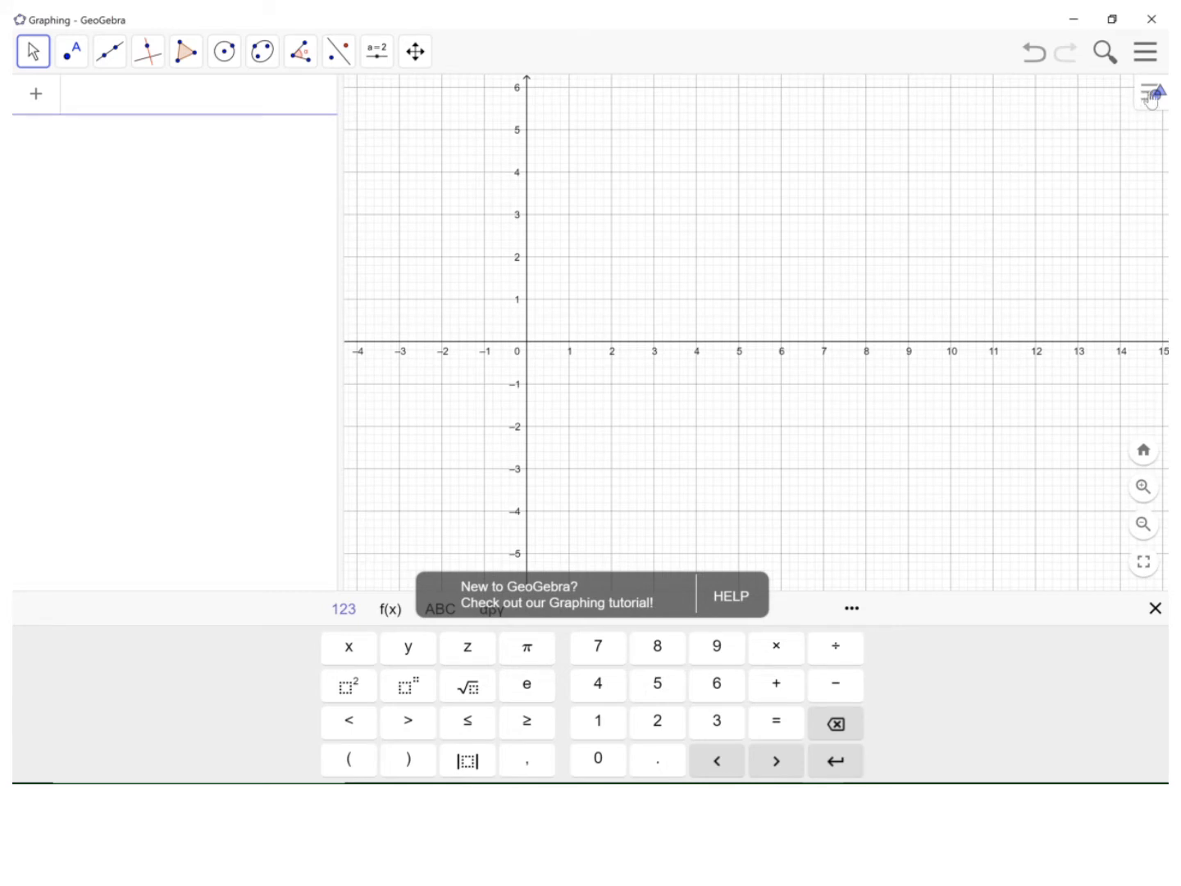
Step: Turn off the axes and set the grid to No Grid
{"action": "left_click", "coordinate": [1154, 91]}
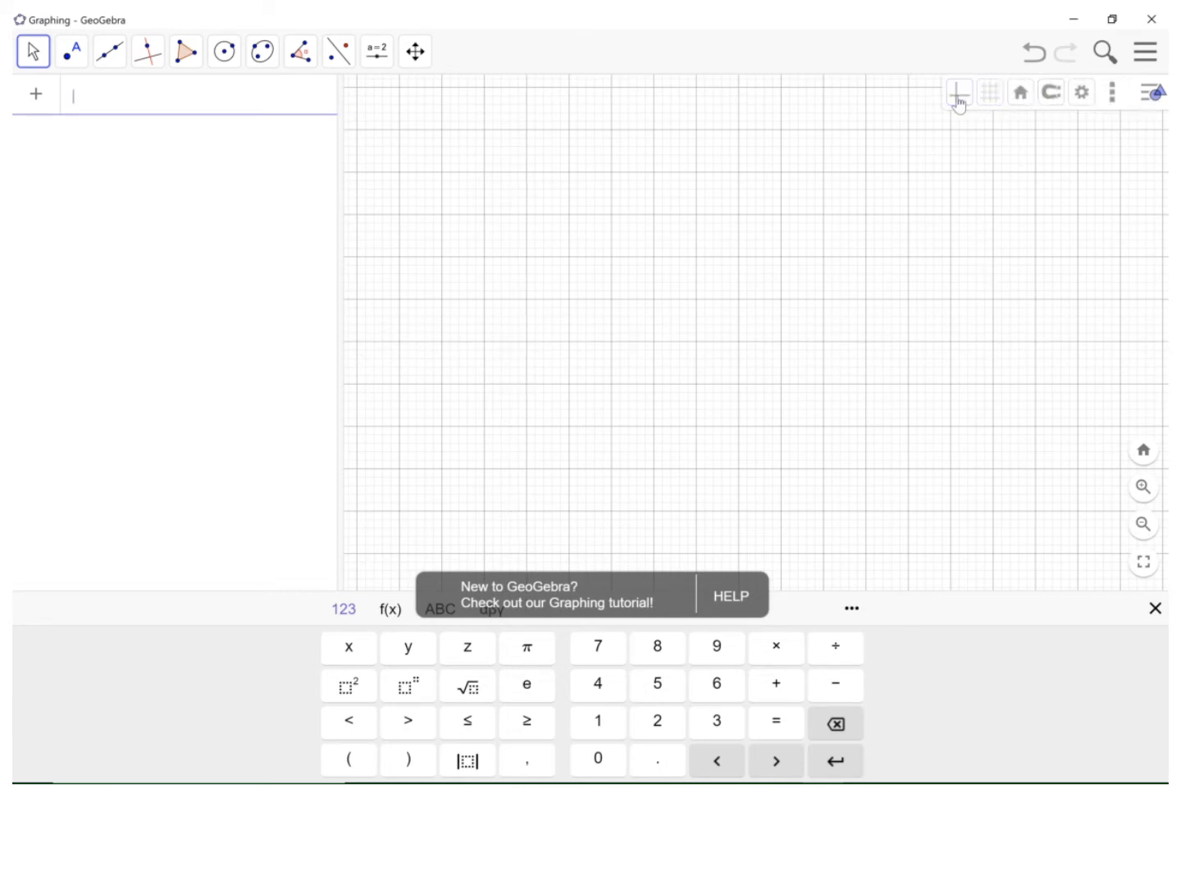
{"action": "left_click", "coordinate": [989, 91]}
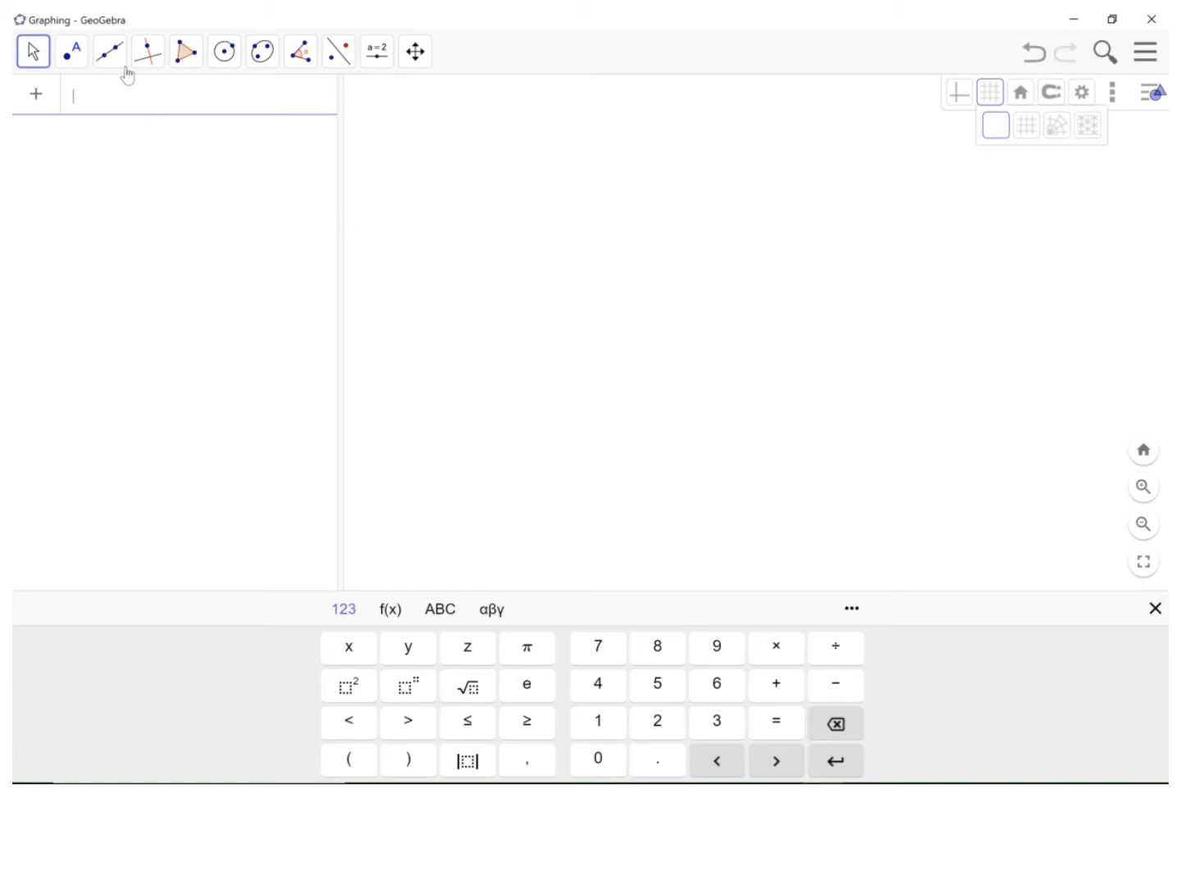
Step: Draw line f through points A and B, then place point C above it
{"action": "left_click", "coordinate": [109, 51]}
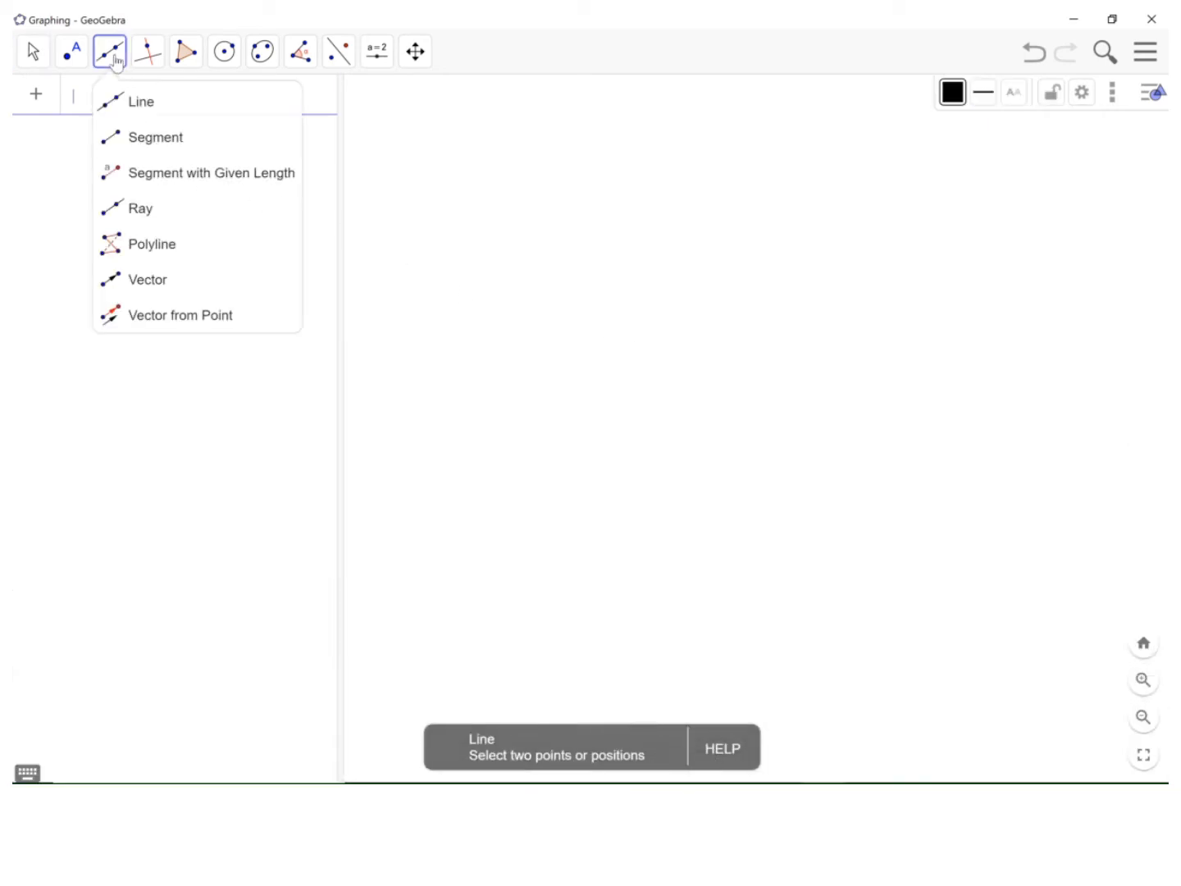
{"action": "mouse_move", "coordinate": [141, 101]}
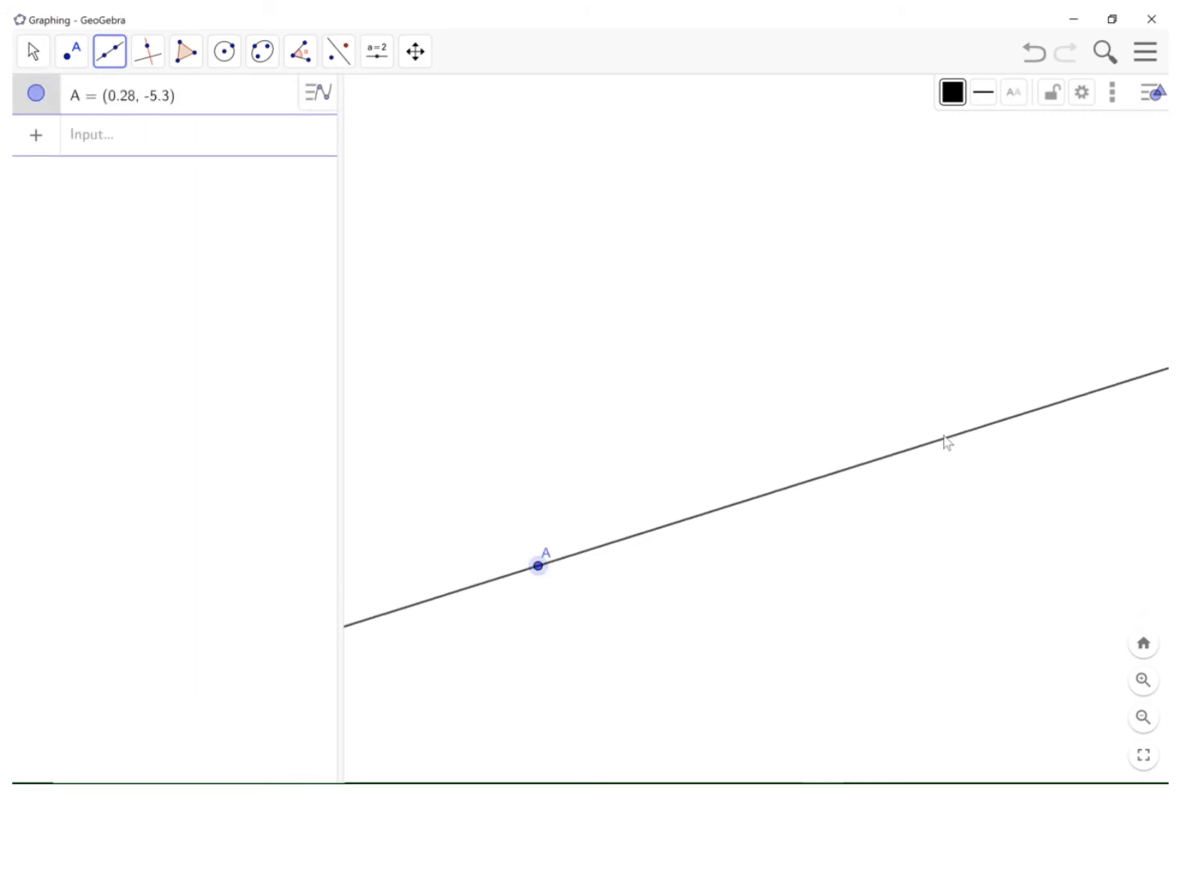
{"action": "left_click", "coordinate": [945, 433]}
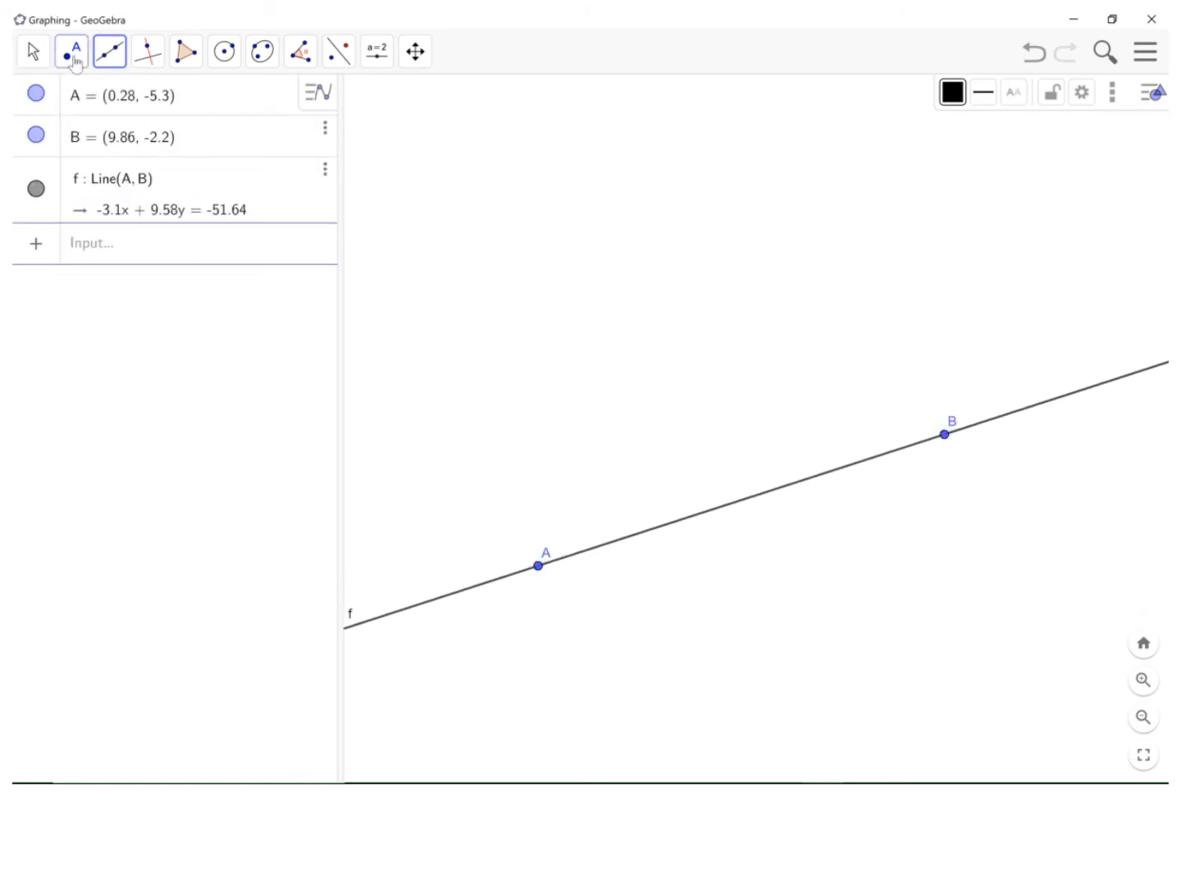
{"action": "left_click", "coordinate": [71, 51]}
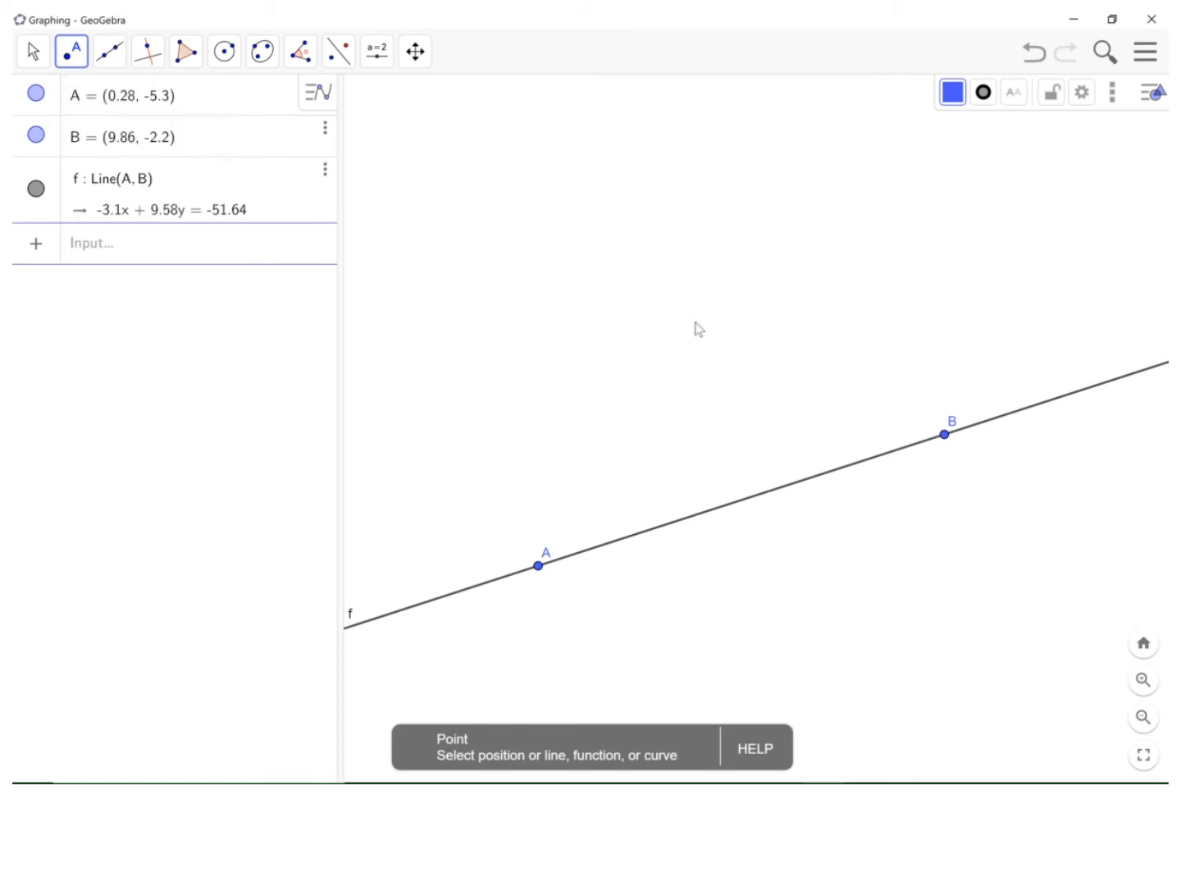
{"action": "left_click", "coordinate": [666, 306]}
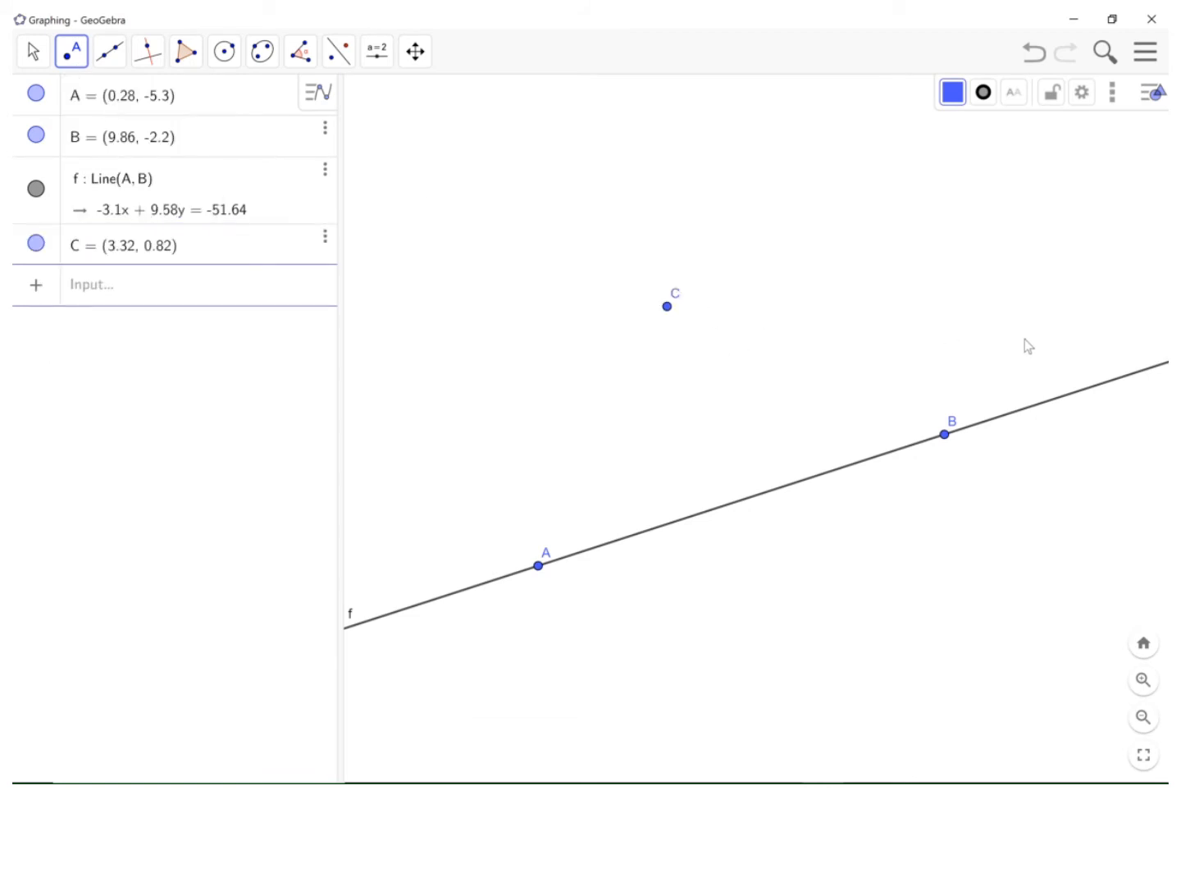
{"action": "mouse_move", "coordinate": [916, 357]}
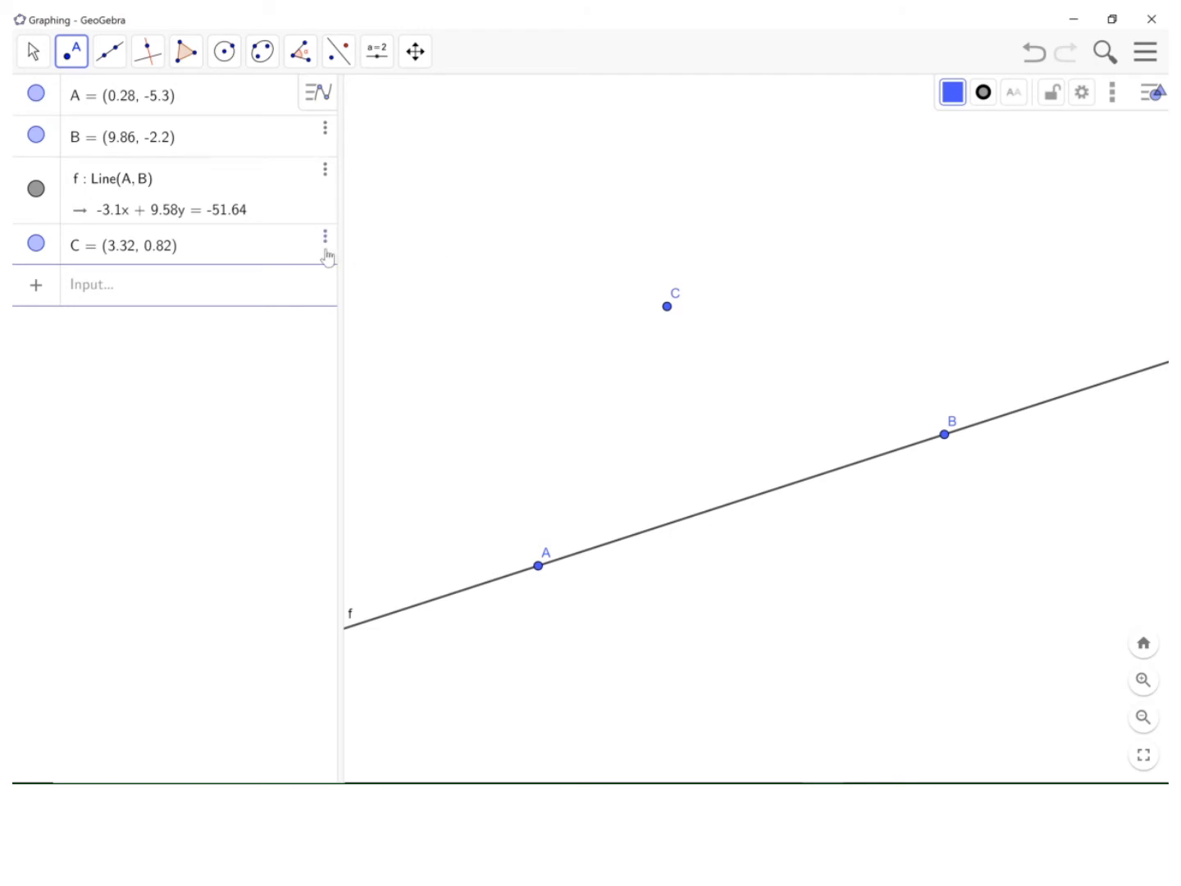
Step: Select the Perpendicular Line tool
{"action": "left_click", "coordinate": [147, 51]}
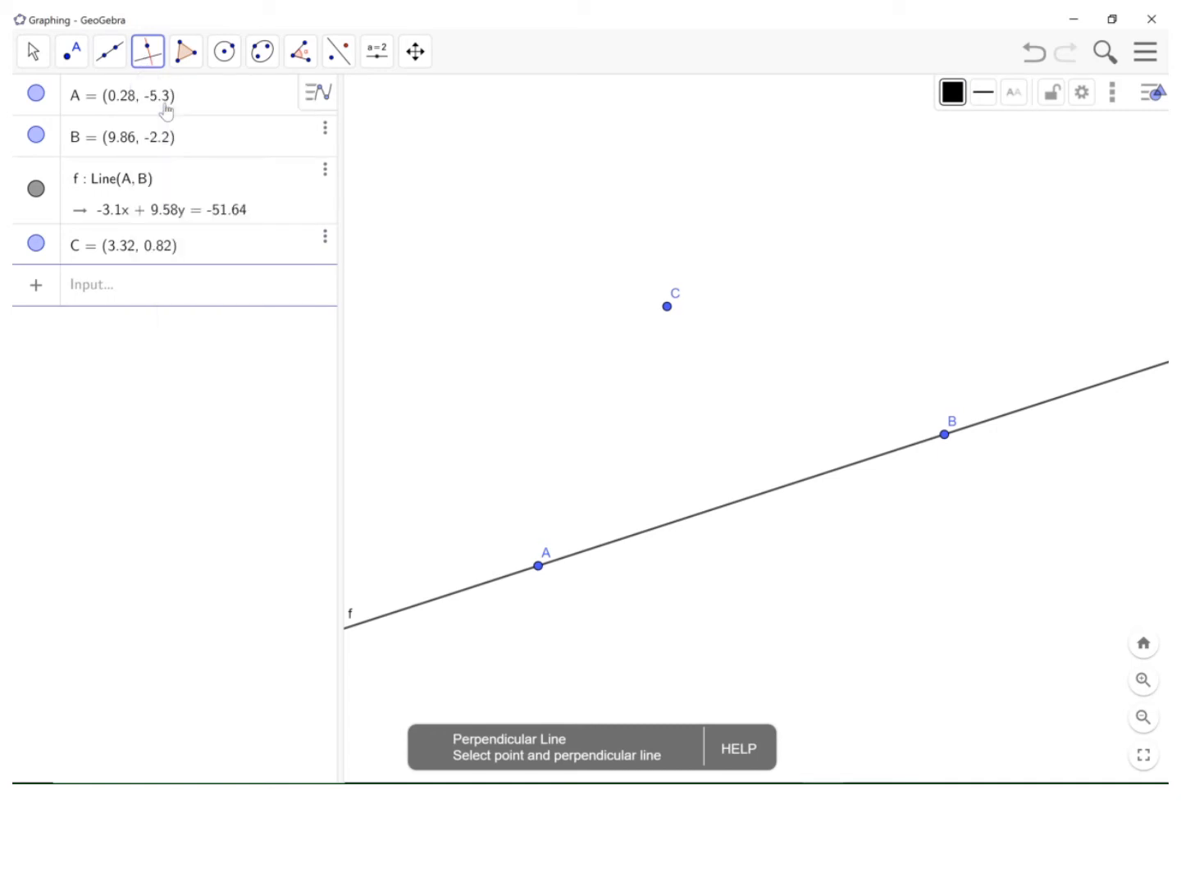
{"action": "mouse_move", "coordinate": [891, 461]}
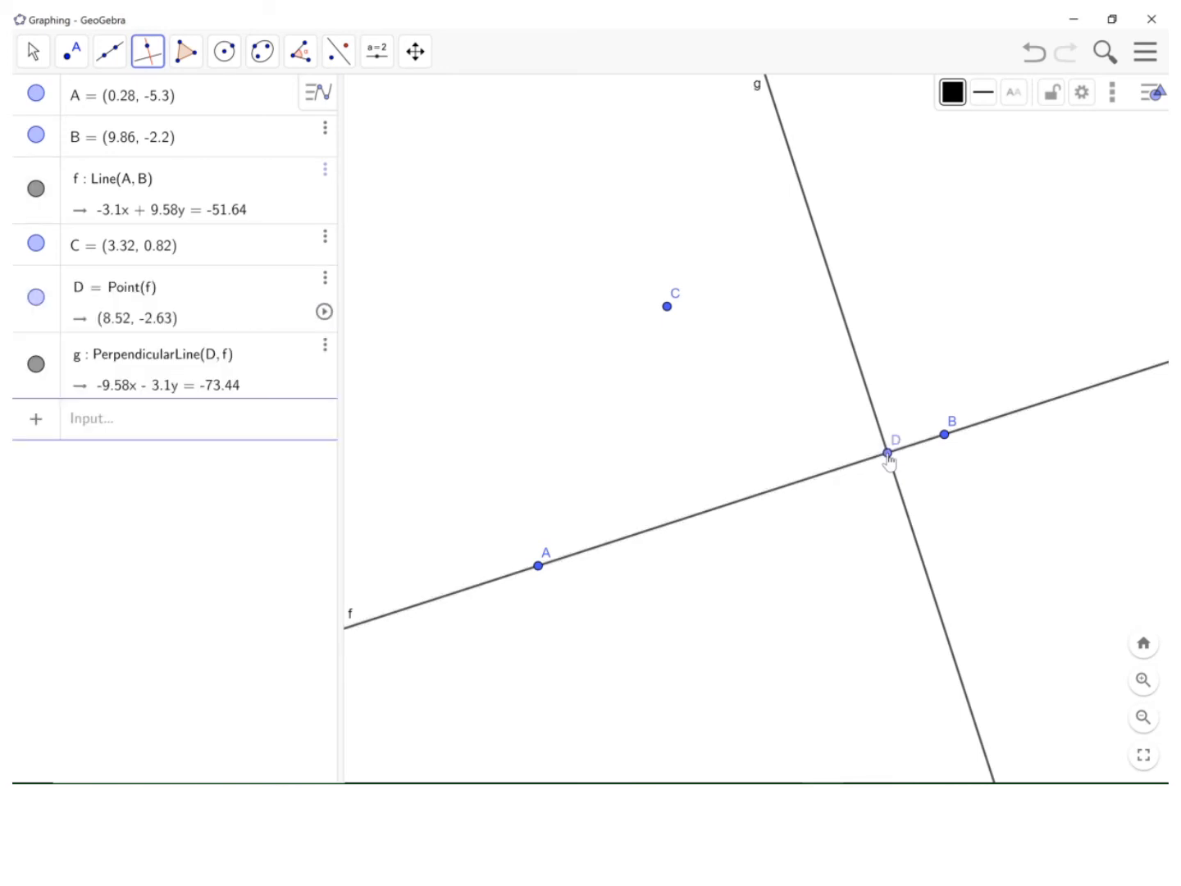
{"action": "mouse_move", "coordinate": [246, 275]}
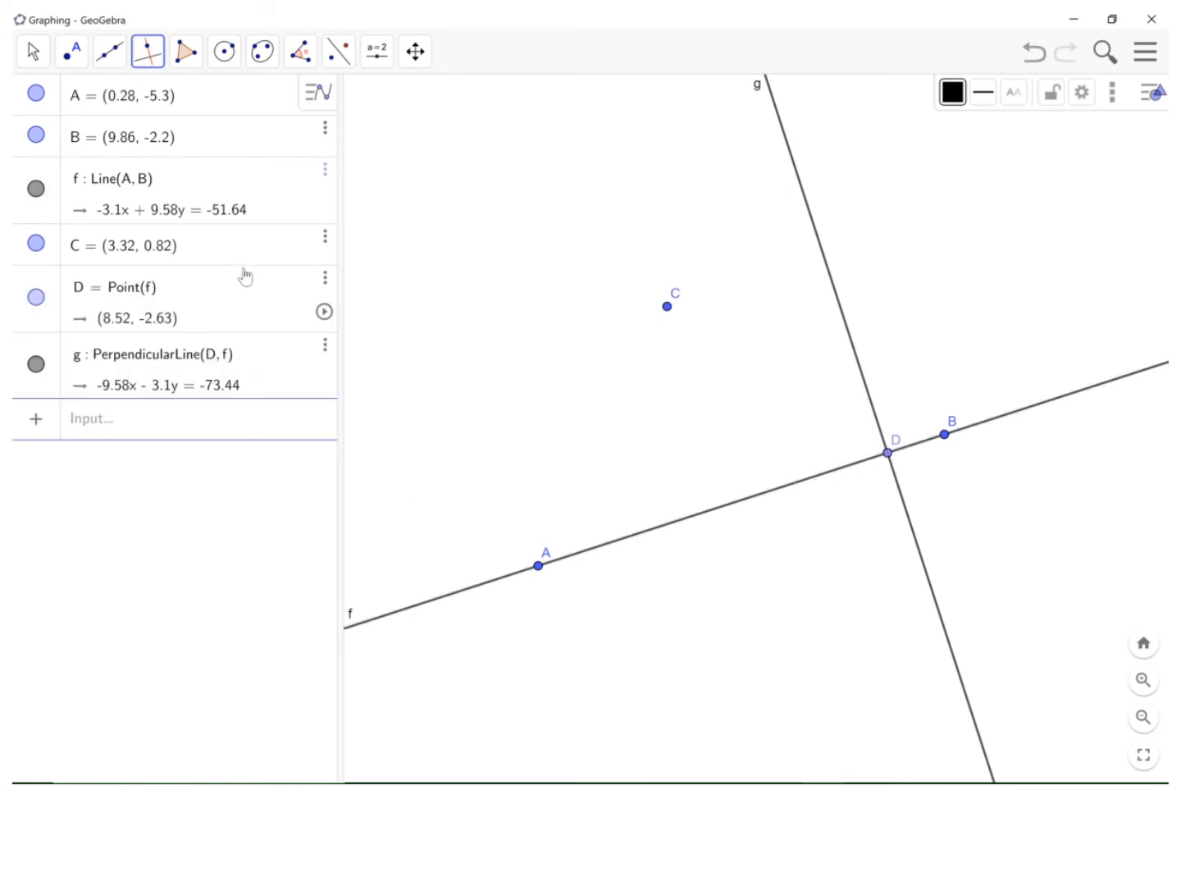
Step: Draw segment h from C to D and construct its perpendicular bisector i
{"action": "left_click", "coordinate": [109, 51]}
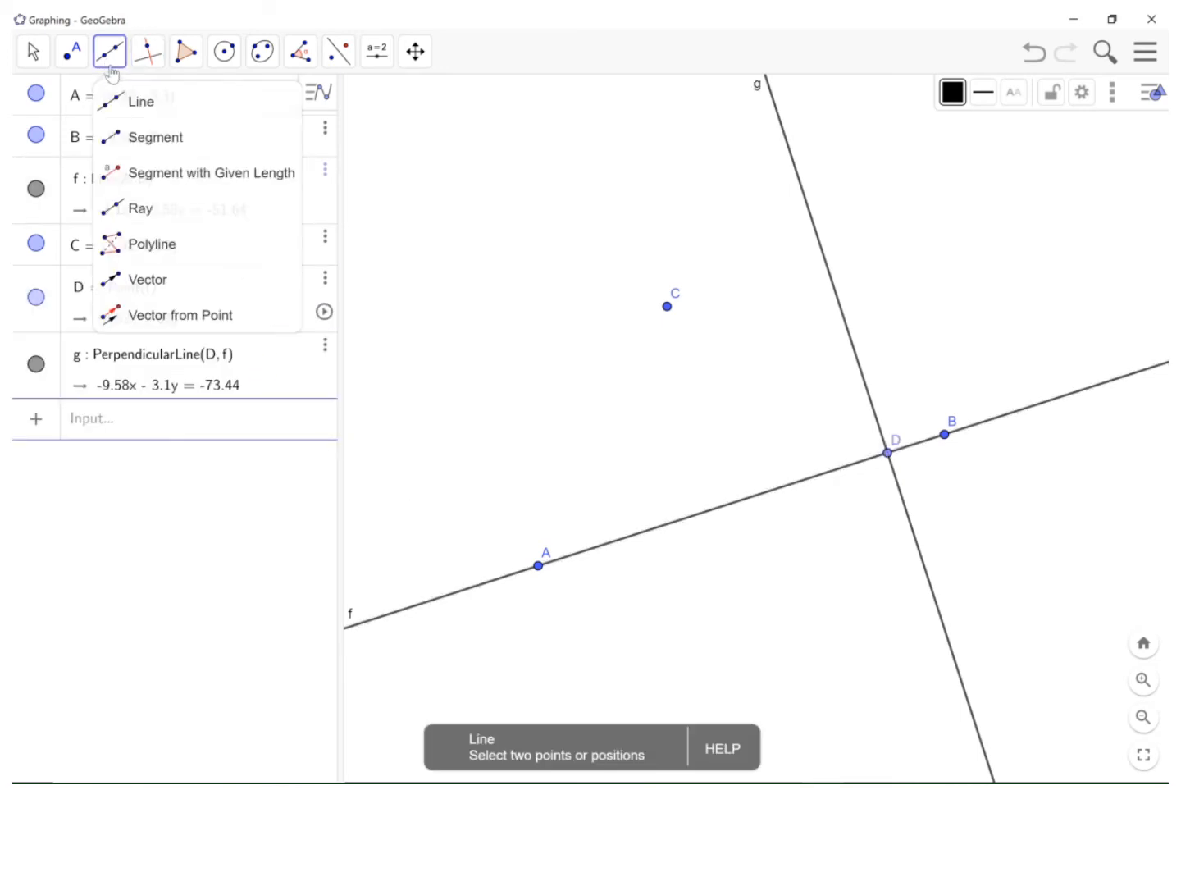
{"action": "left_click", "coordinate": [156, 137]}
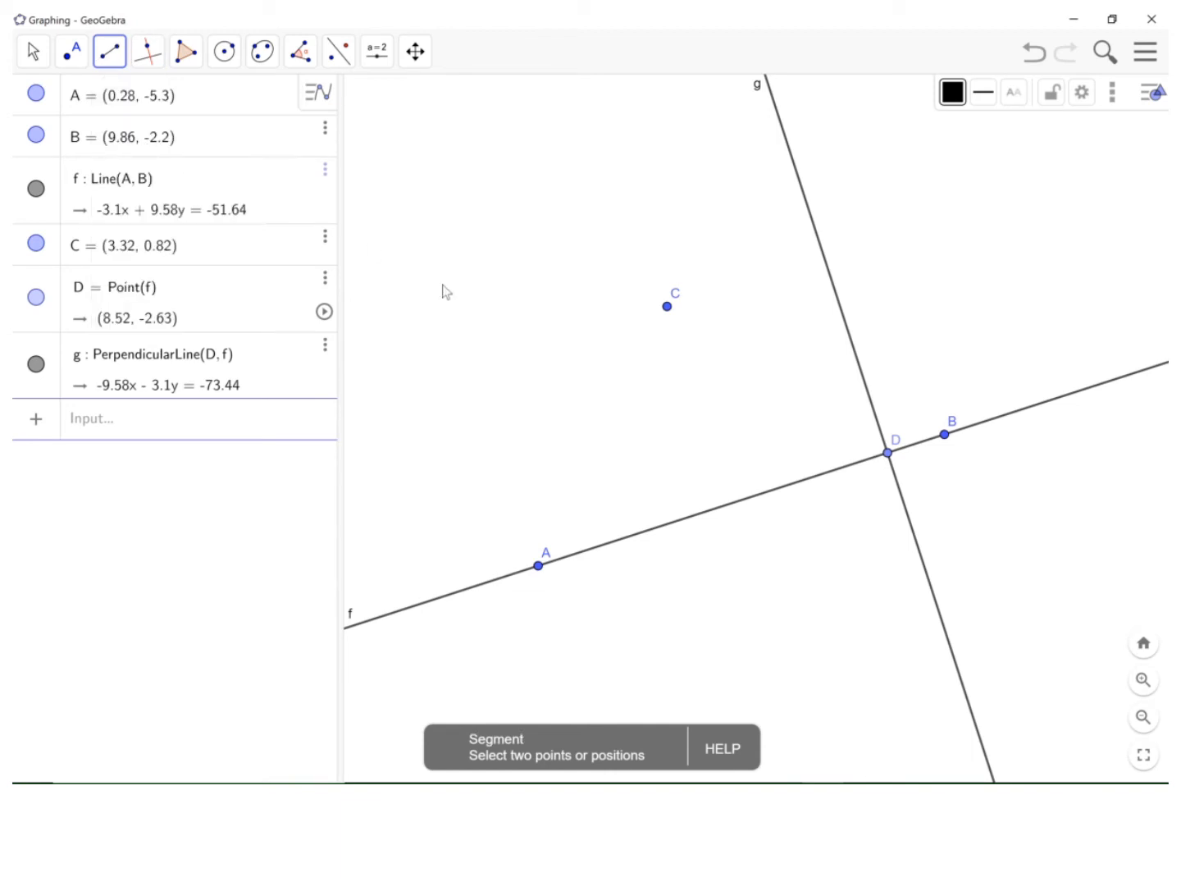
{"action": "left_click", "coordinate": [667, 306]}
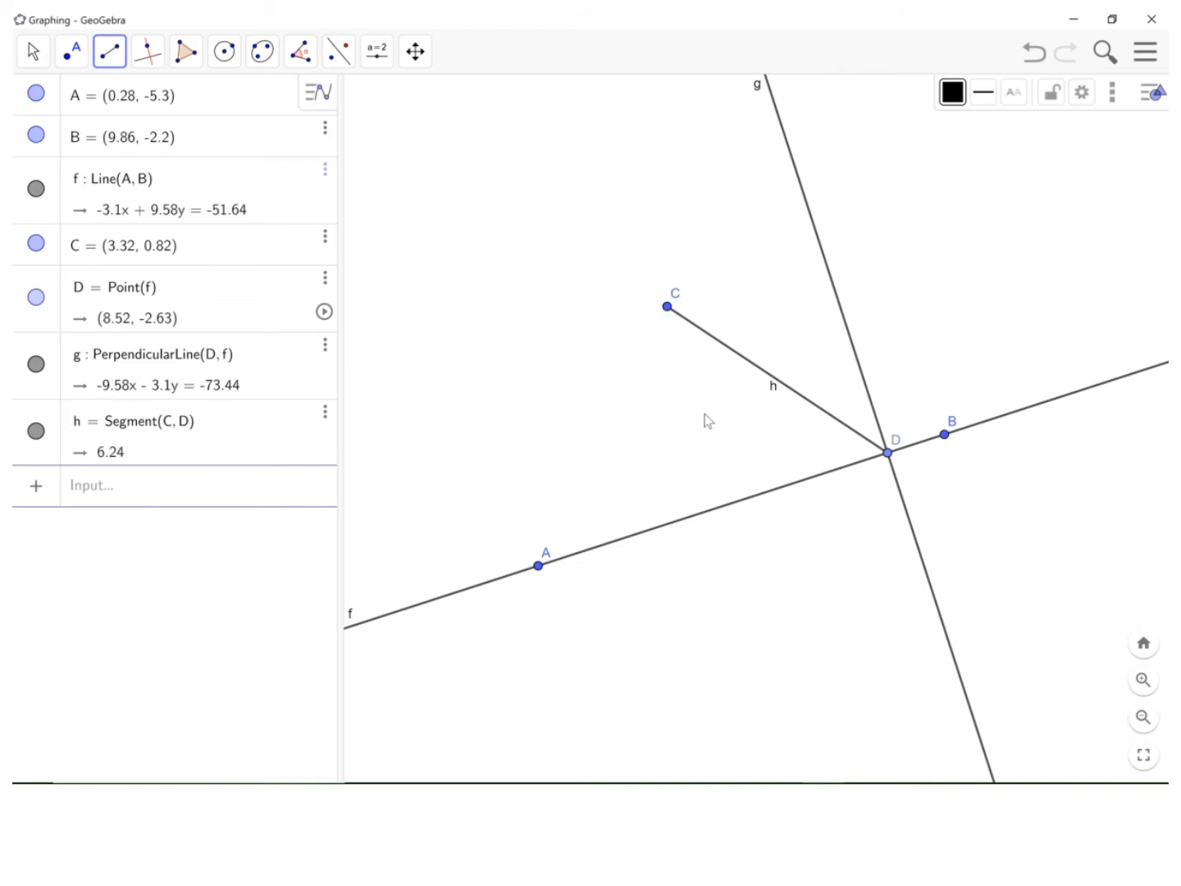
{"action": "left_click", "coordinate": [148, 51]}
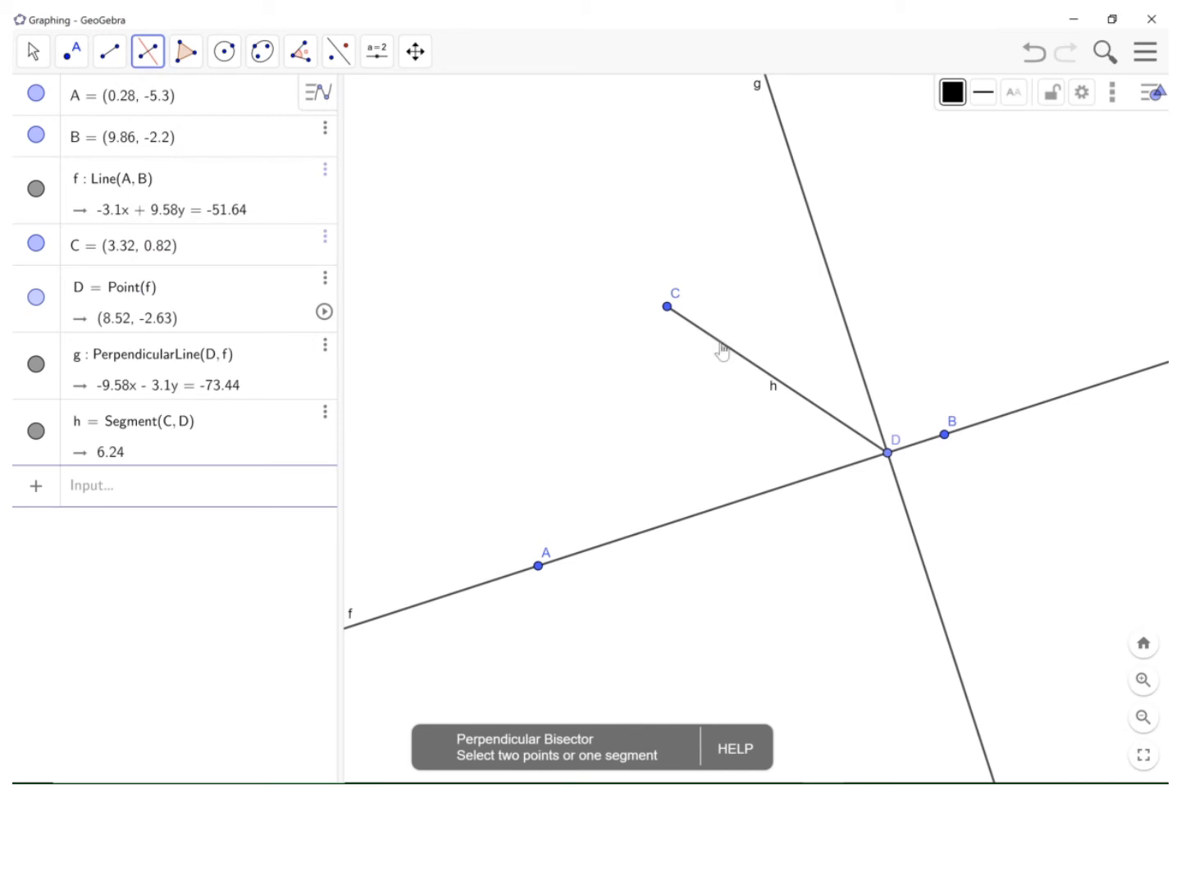
{"action": "left_click", "coordinate": [771, 385]}
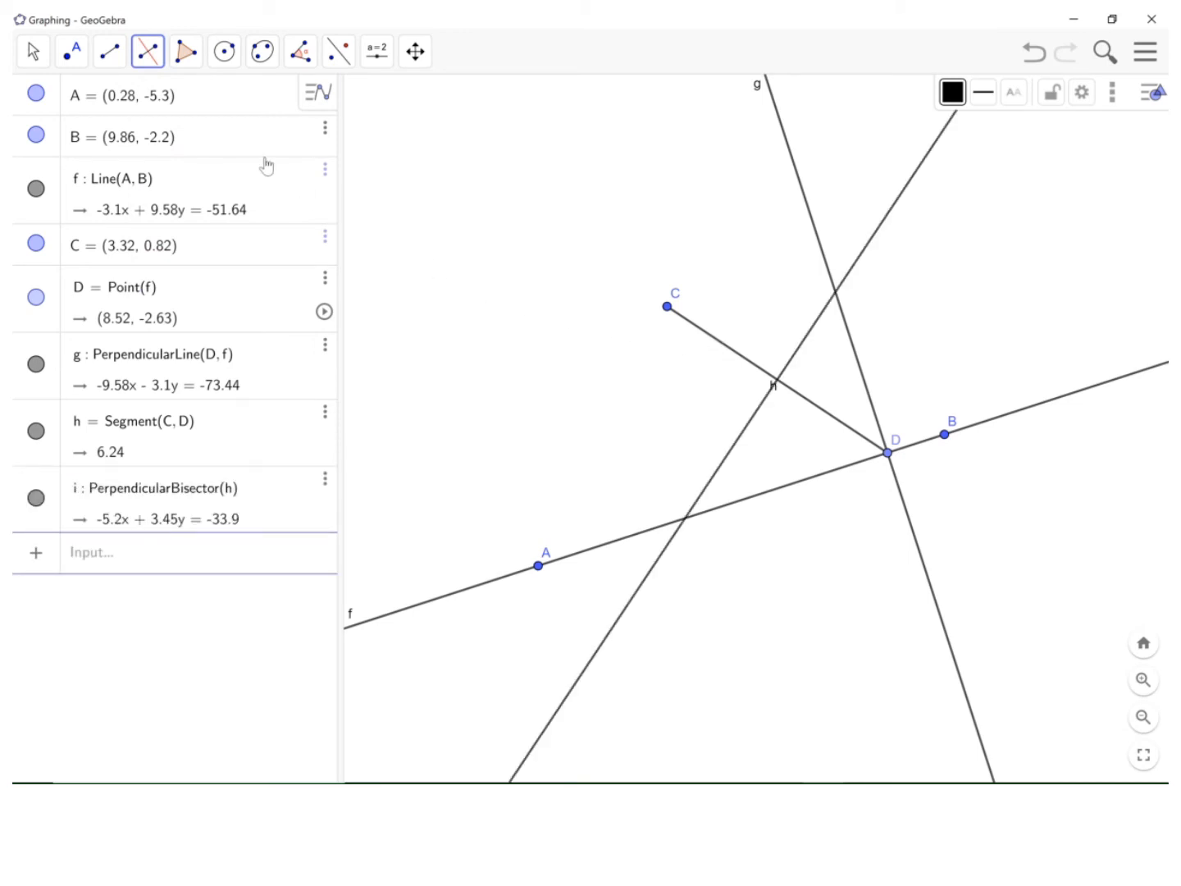
Step: Select the Intersect tool from the Point toolbox
{"action": "left_click", "coordinate": [72, 51]}
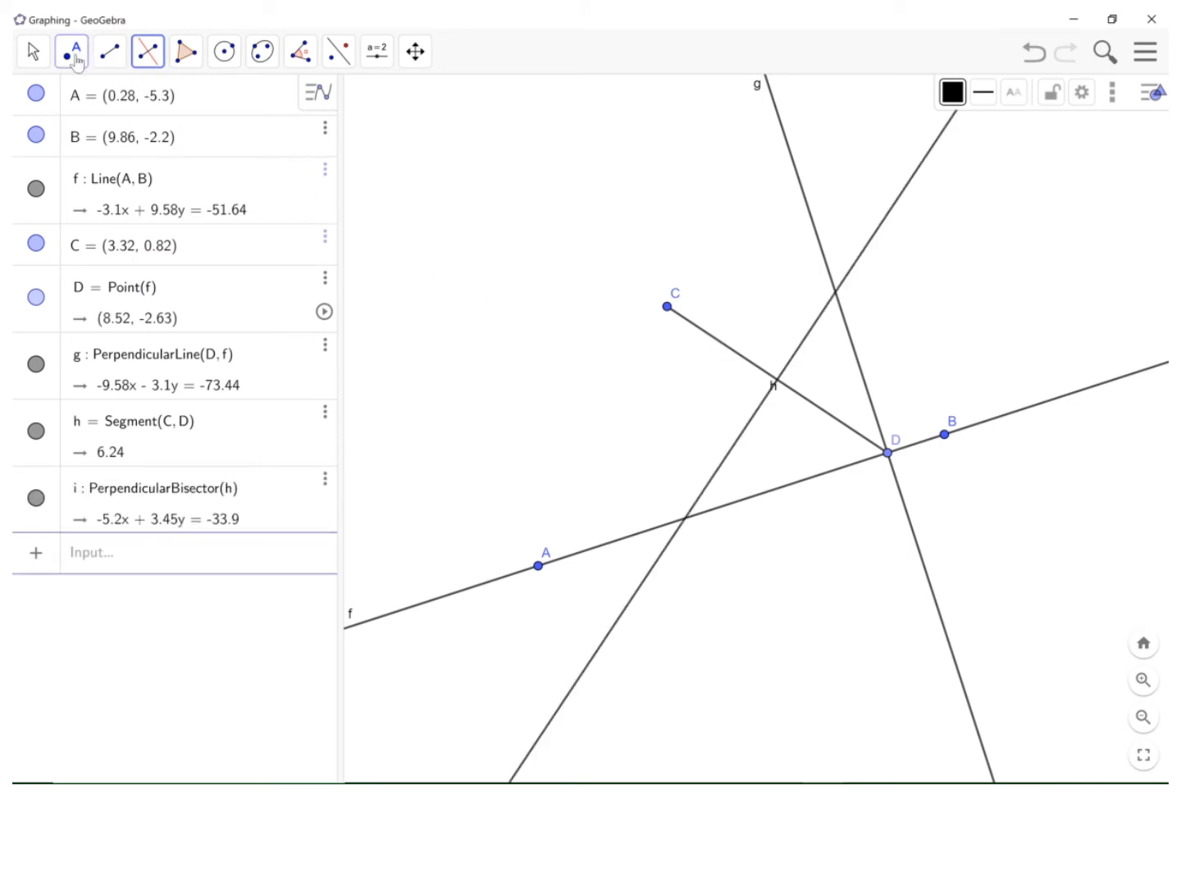
{"action": "left_click", "coordinate": [72, 51]}
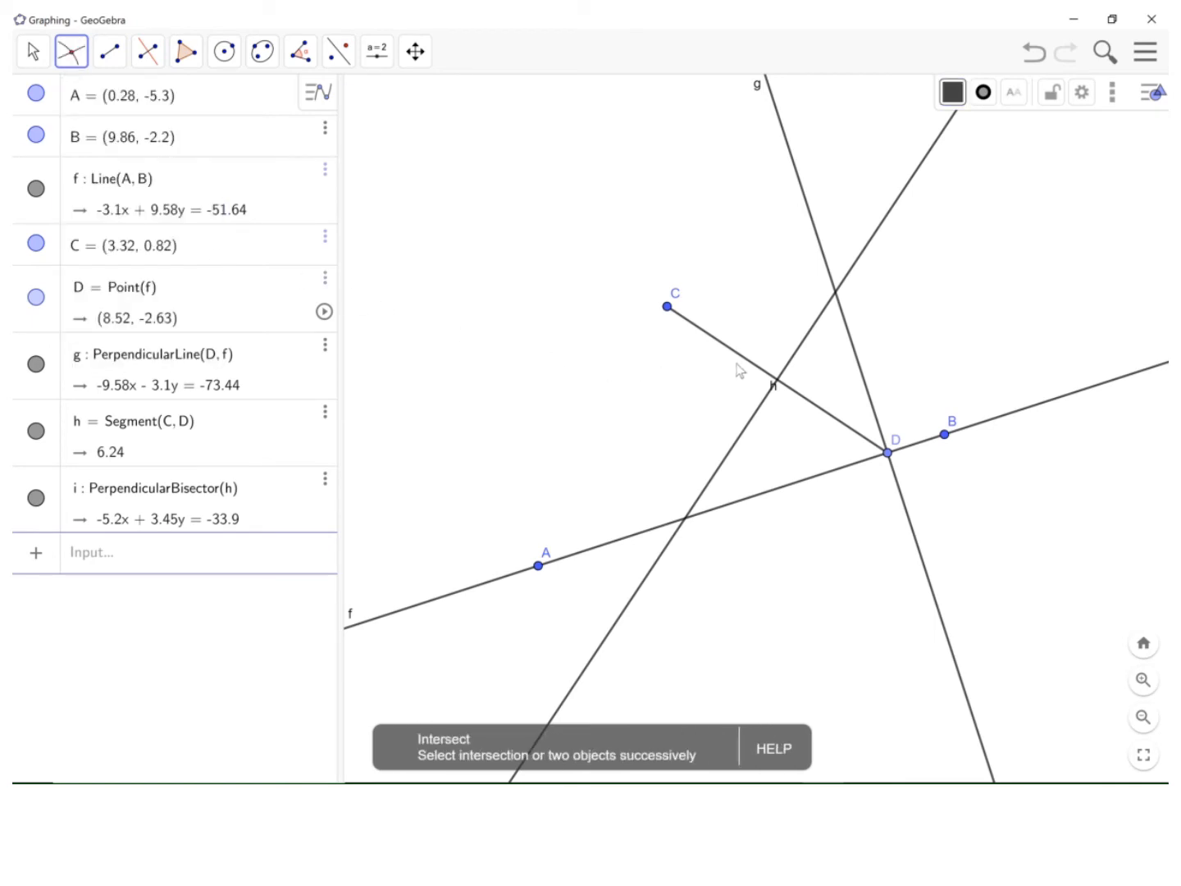
{"action": "mouse_move", "coordinate": [810, 340]}
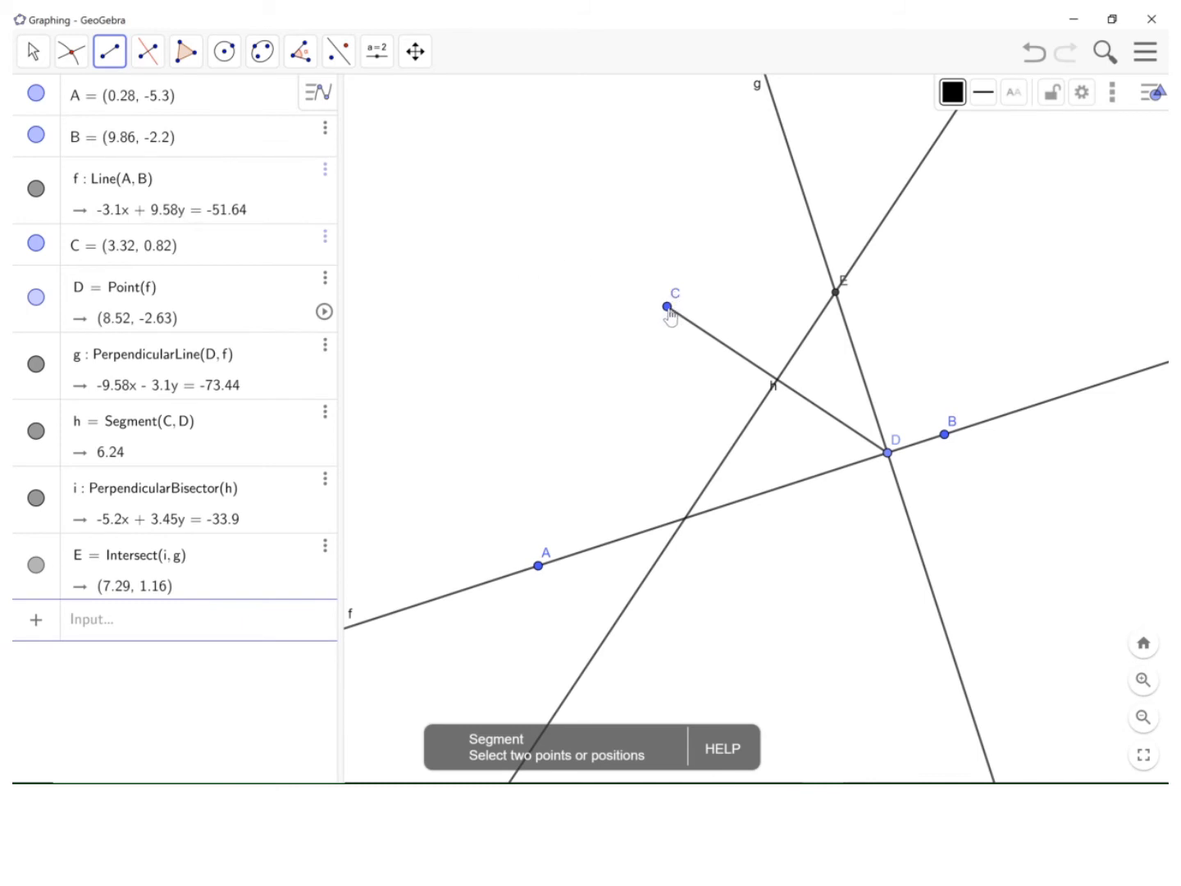
Step: Draw segment j from focus C to E and segment k from E to D, each 3.99
{"action": "left_click", "coordinate": [839, 291]}
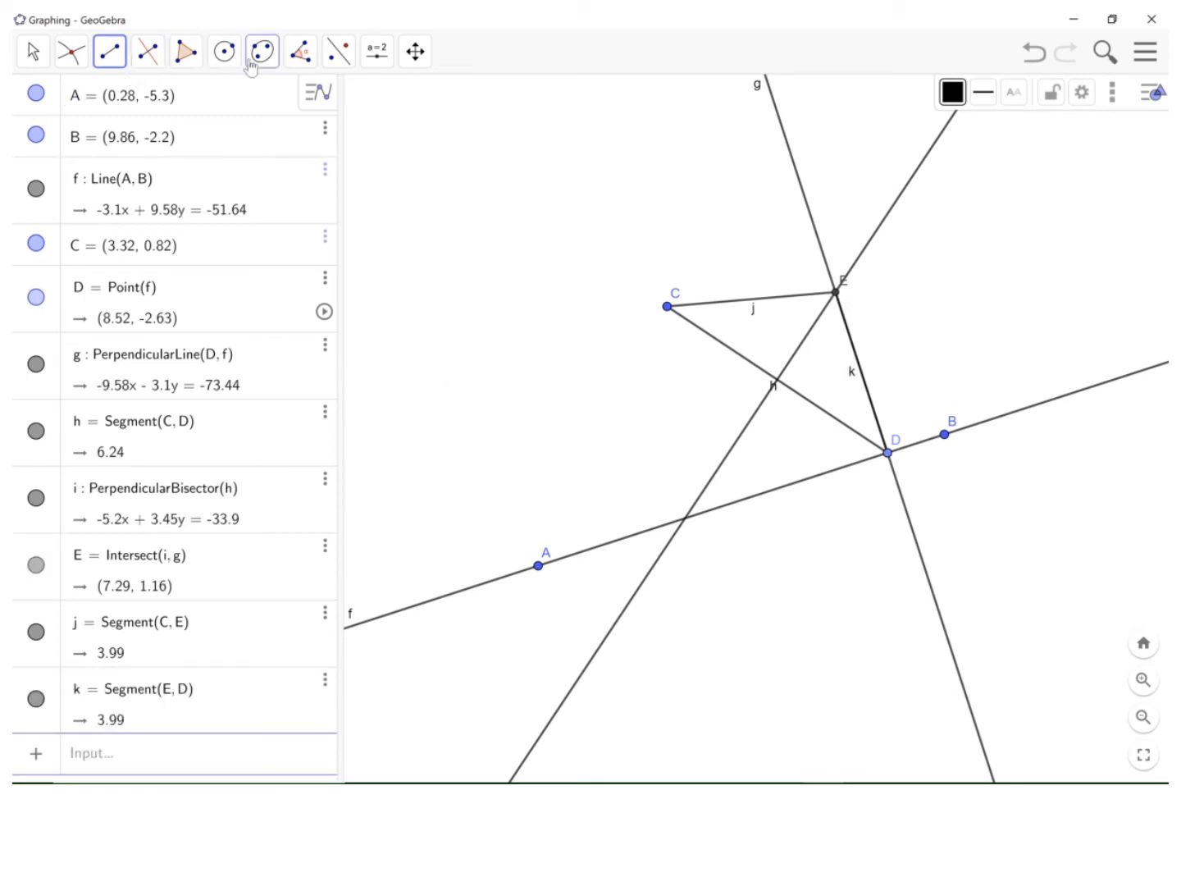
{"action": "left_click", "coordinate": [223, 50]}
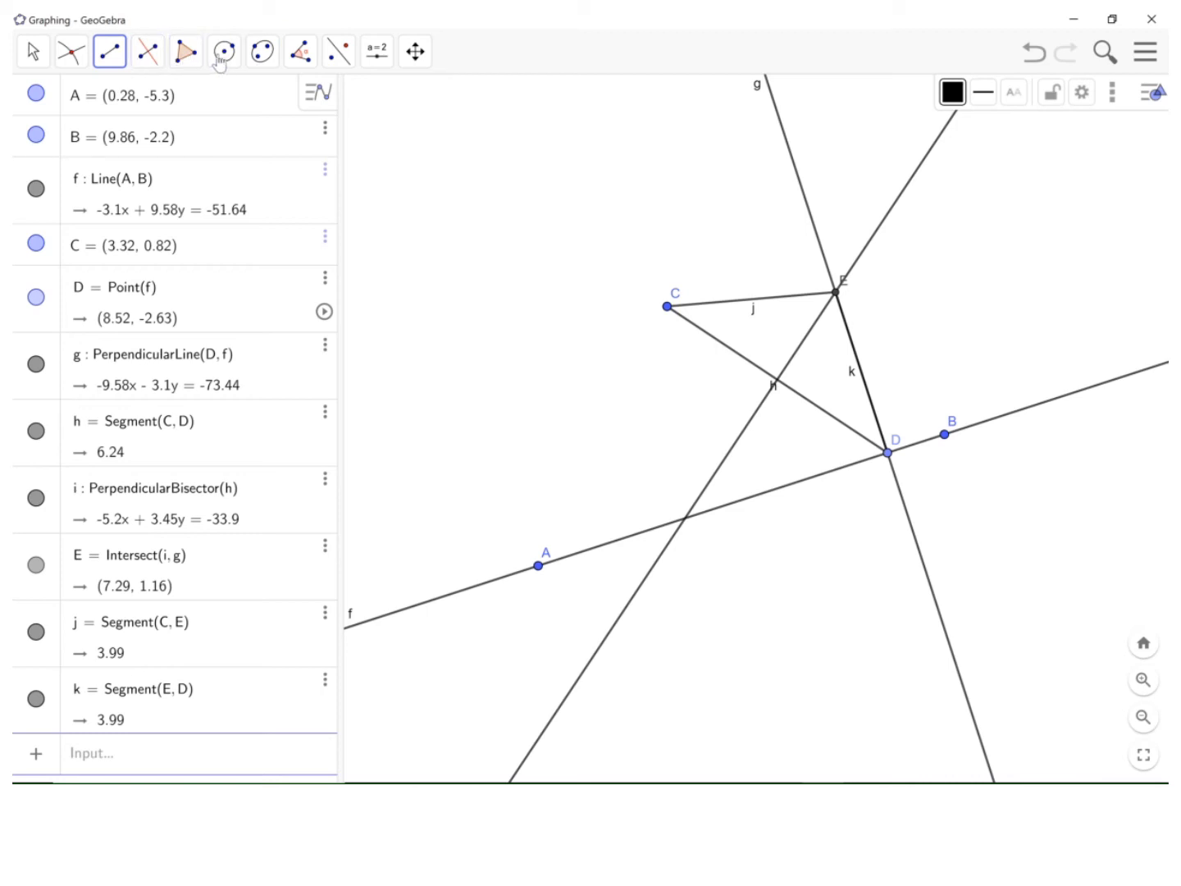
Step: Pick the Distance or Length tool to label j and k as 3.99
{"action": "left_click", "coordinate": [300, 51]}
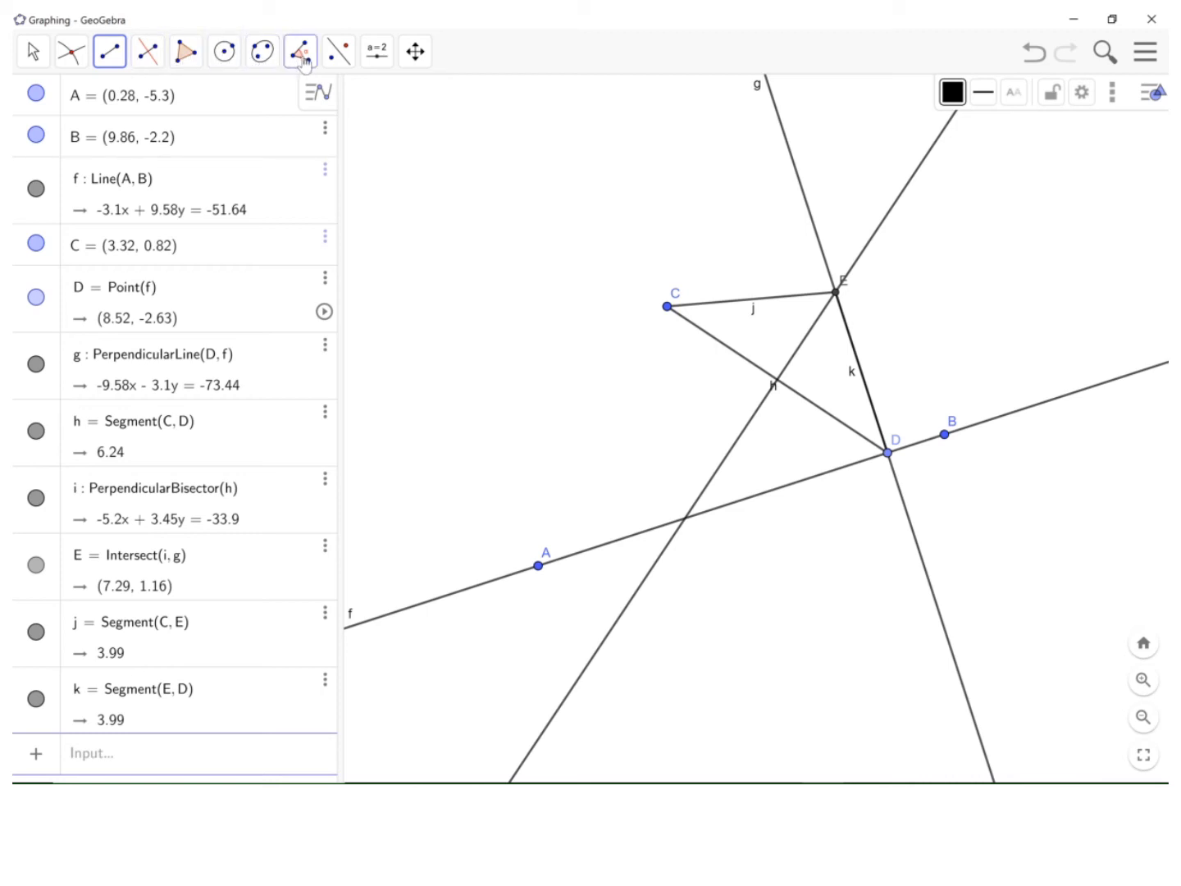
{"action": "left_click", "coordinate": [300, 51]}
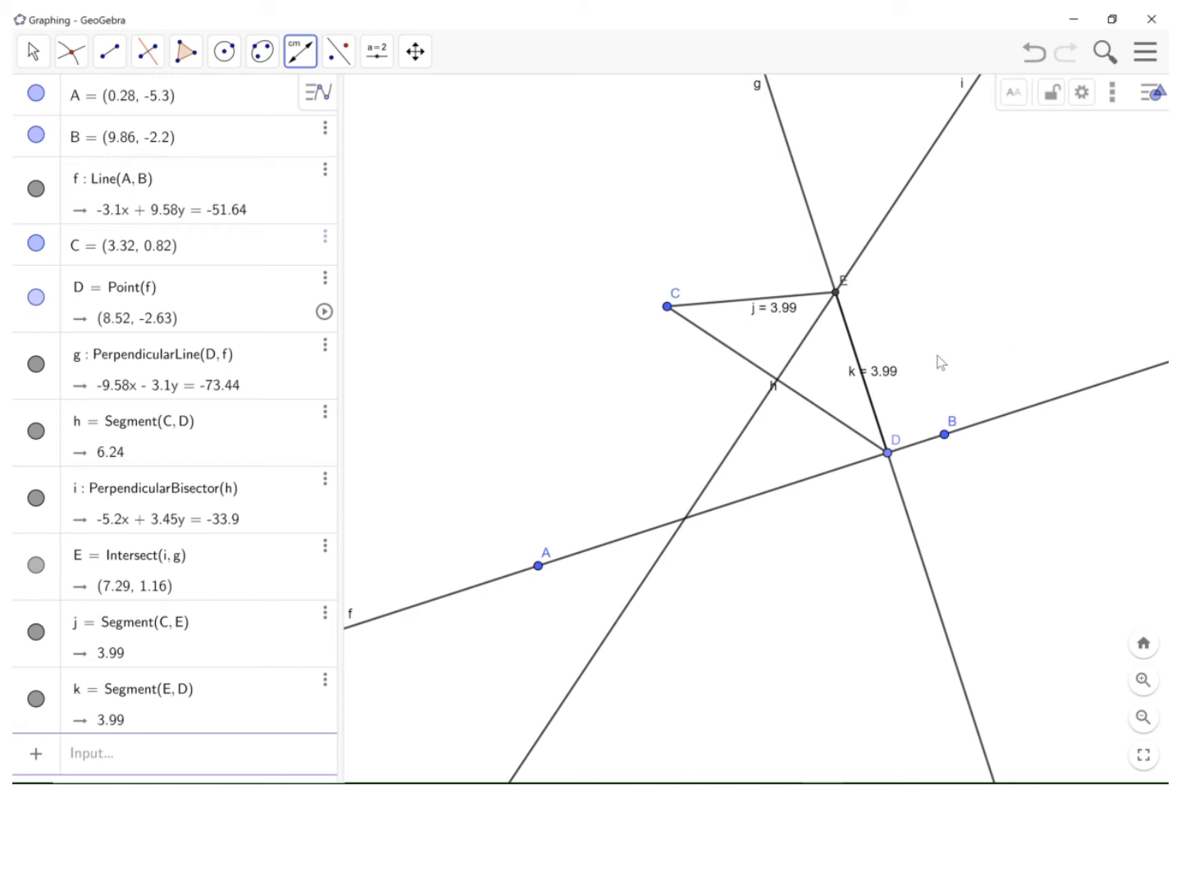
{"action": "mouse_move", "coordinate": [547, 331]}
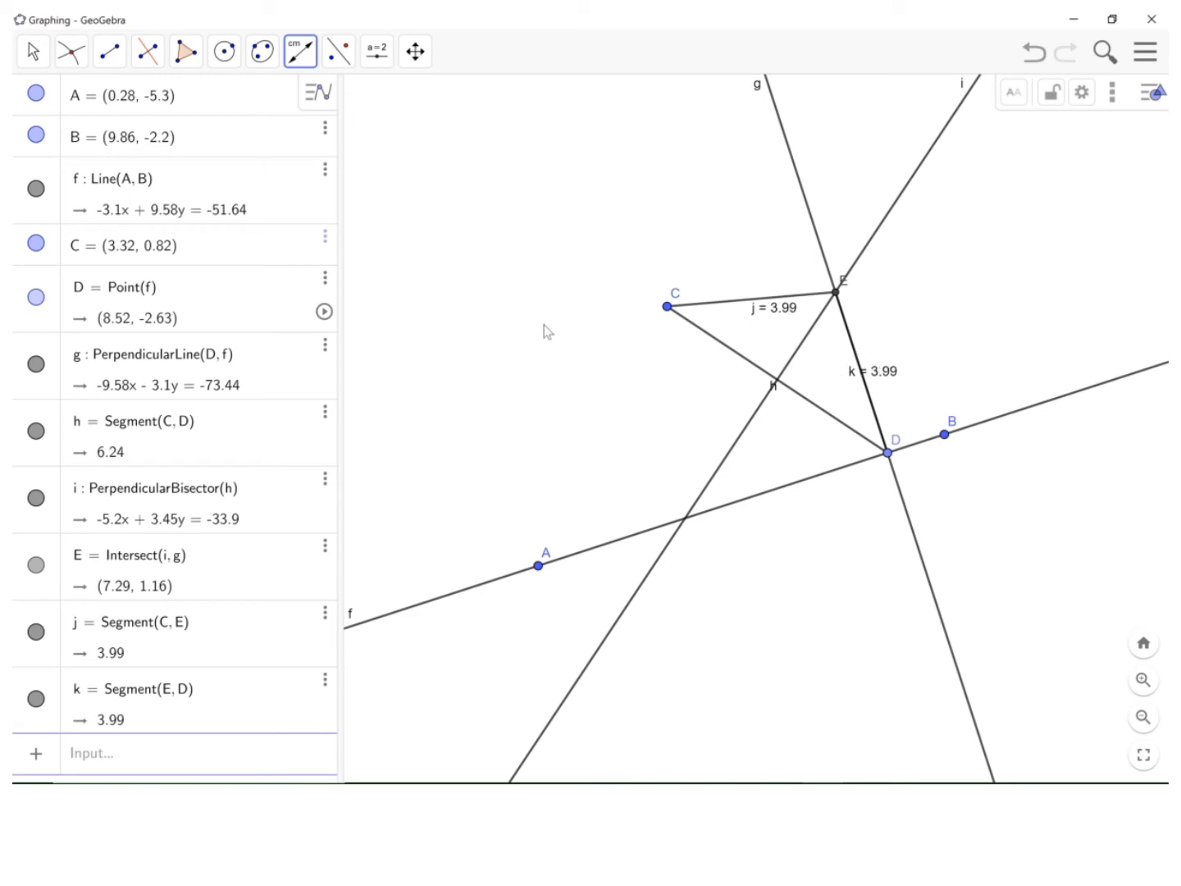
{"action": "mouse_move", "coordinate": [146, 150]}
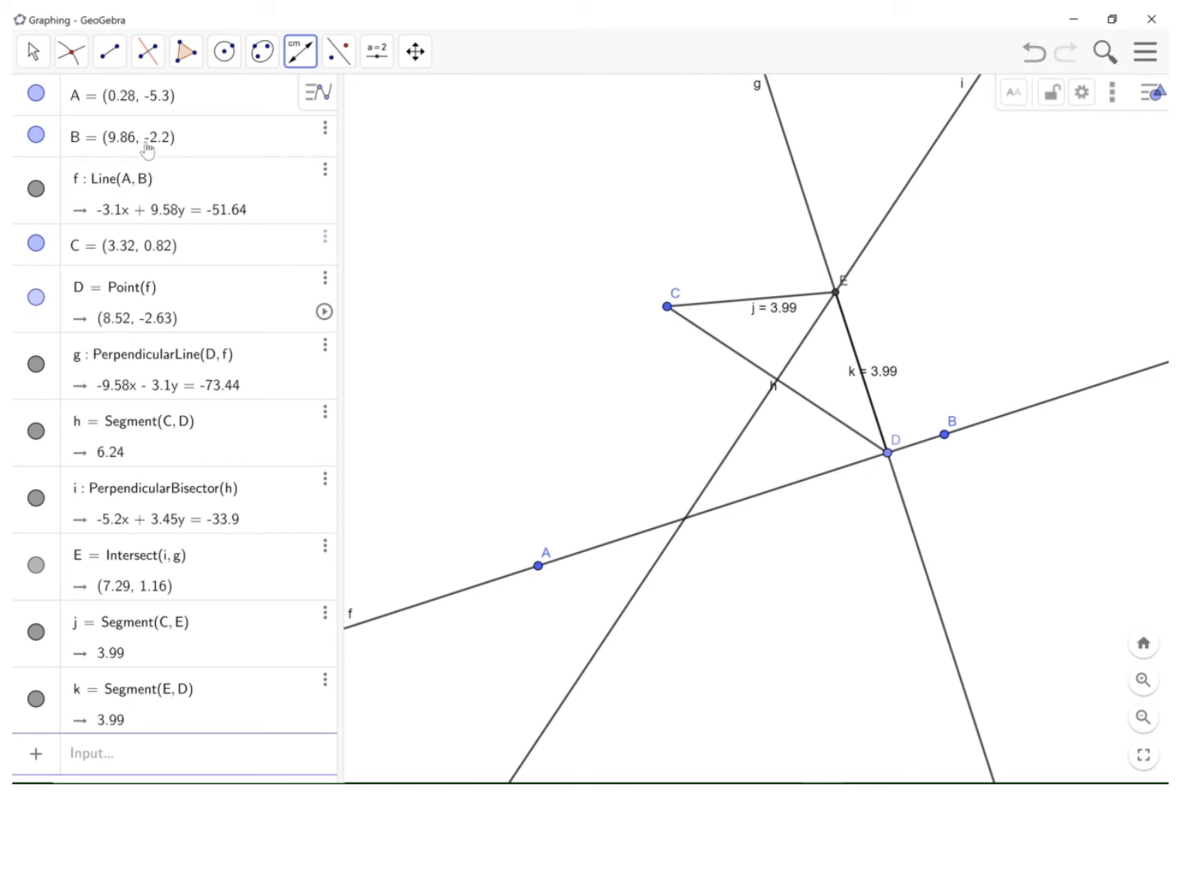
{"action": "mouse_move", "coordinate": [525, 511]}
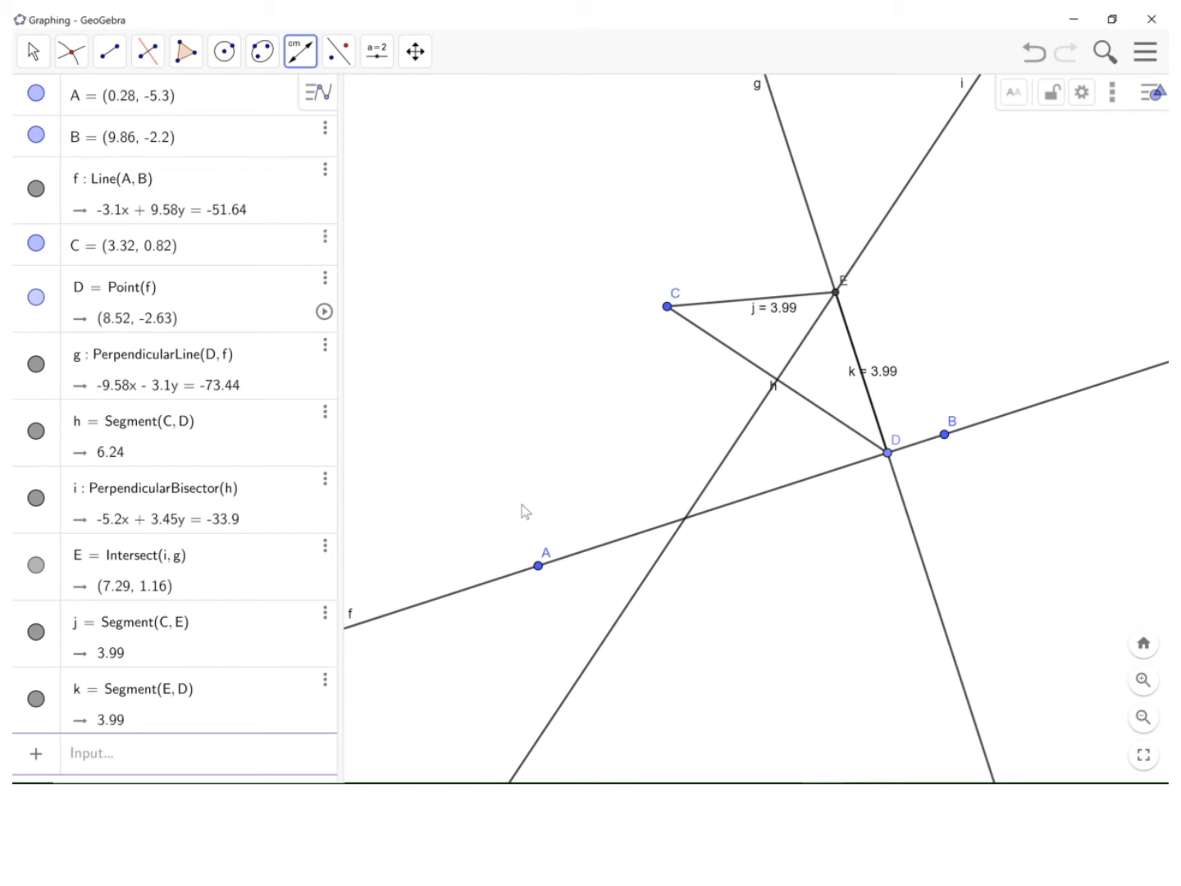
{"action": "mouse_move", "coordinate": [539, 566]}
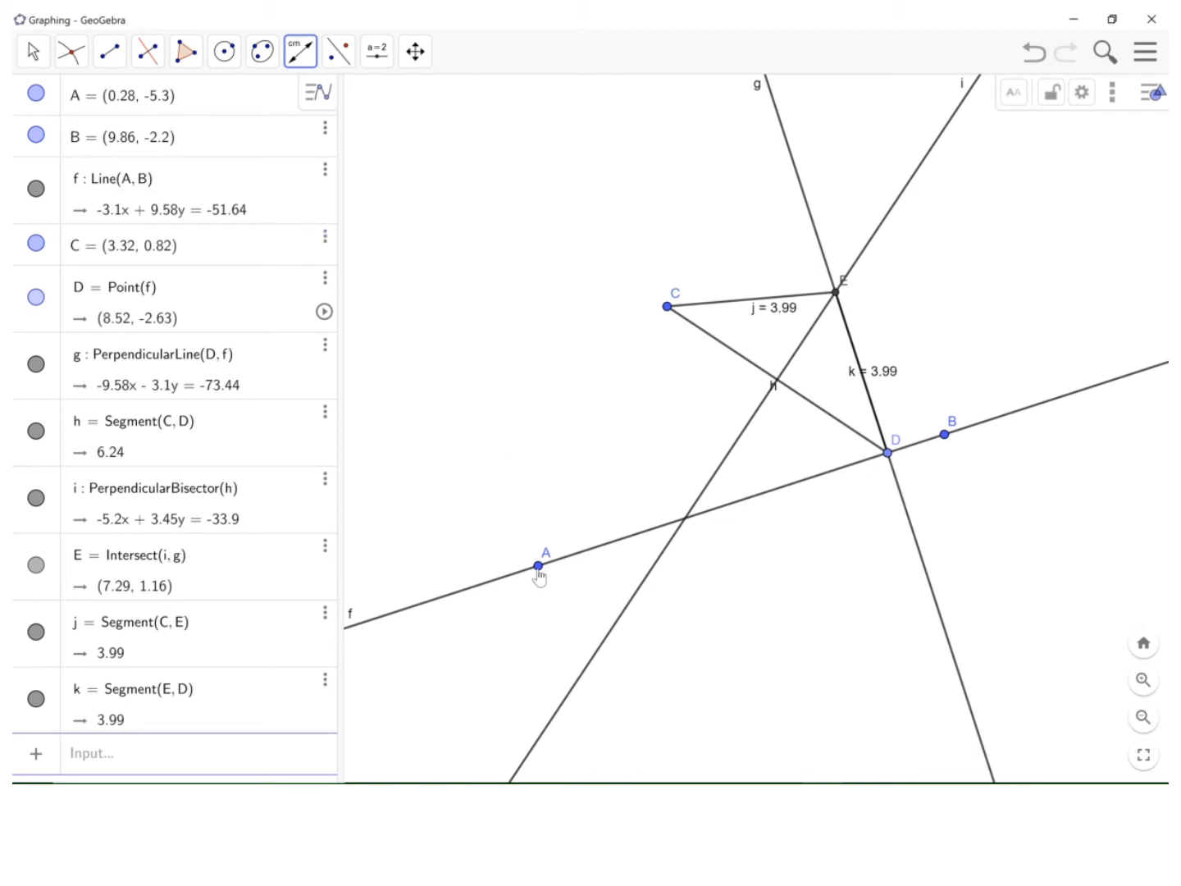
Step: Hide point A and segment CD, then open the context menus for point B and line g
{"action": "right_click", "coordinate": [538, 565]}
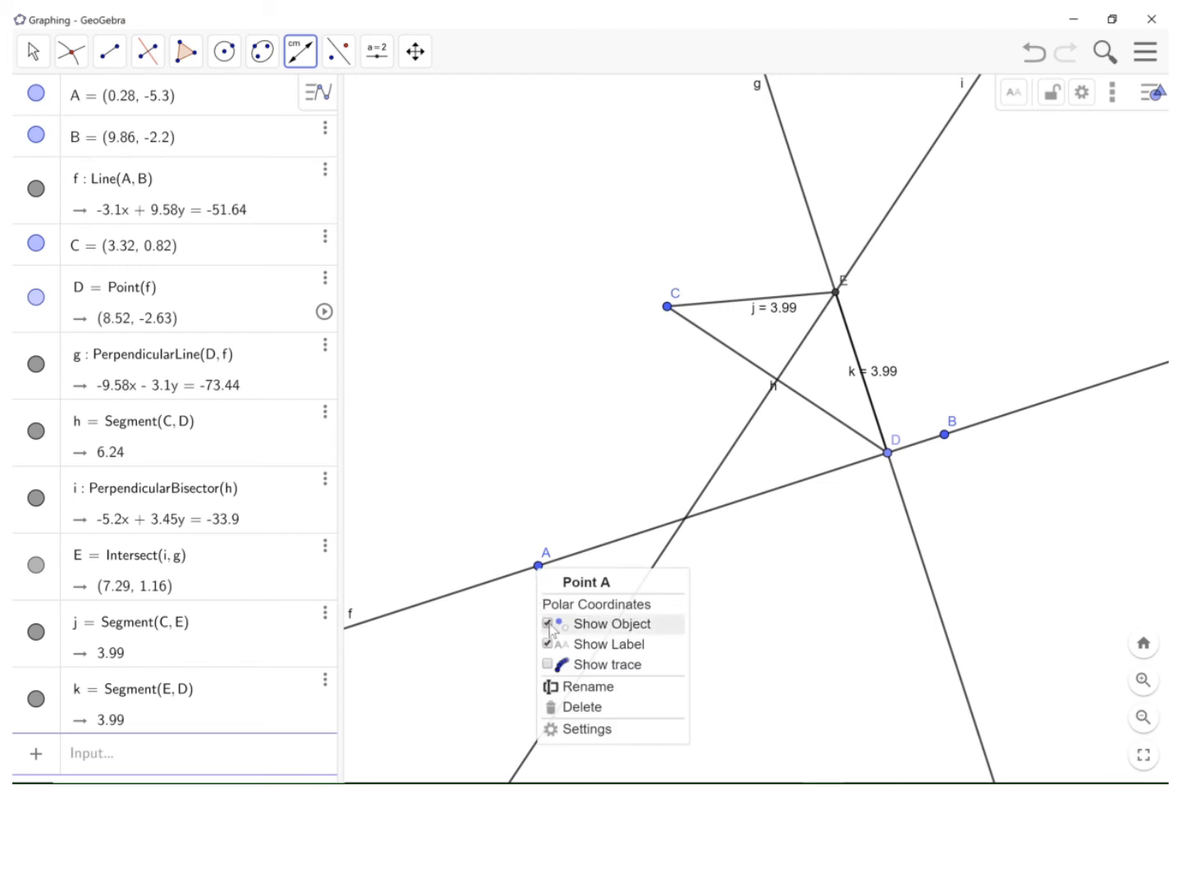
{"action": "left_click", "coordinate": [548, 623]}
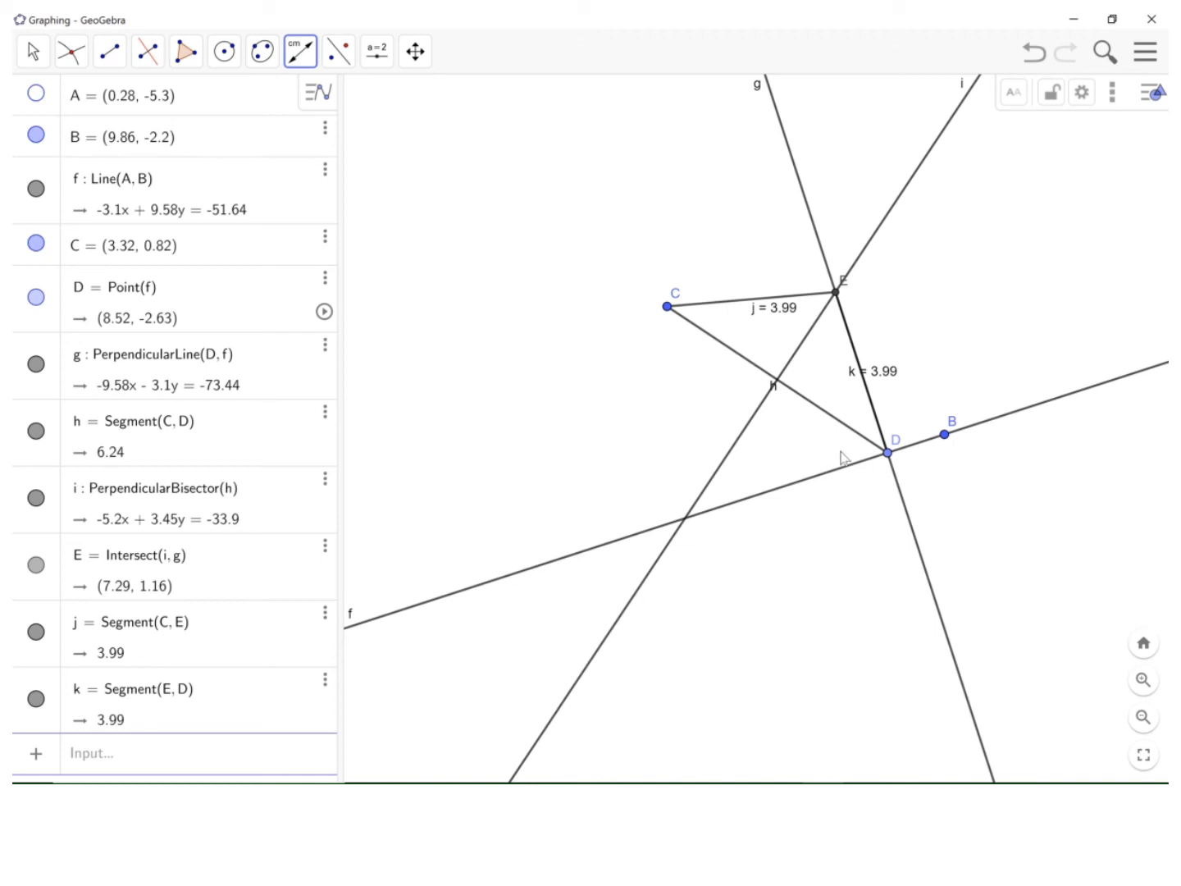
{"action": "mouse_move", "coordinate": [850, 434]}
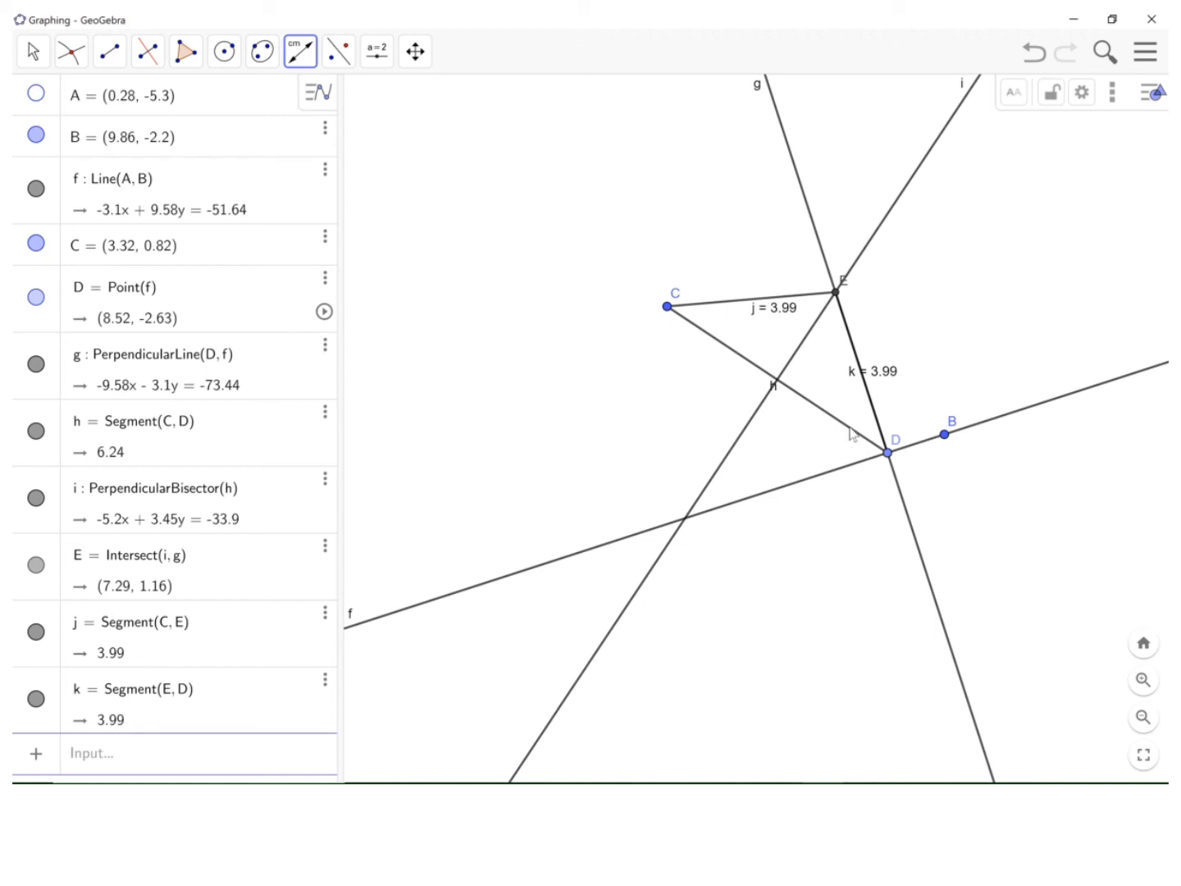
{"action": "right_click", "coordinate": [853, 432]}
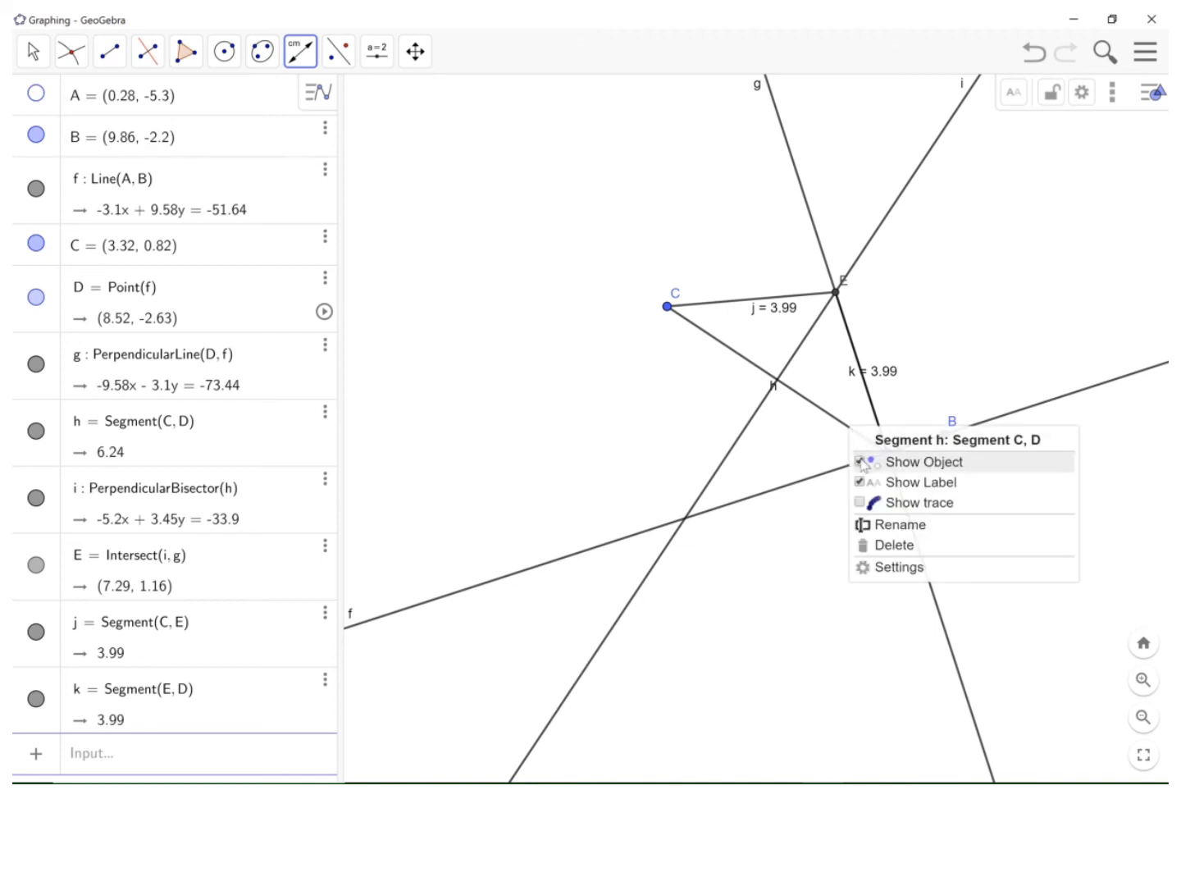
{"action": "left_click", "coordinate": [862, 461]}
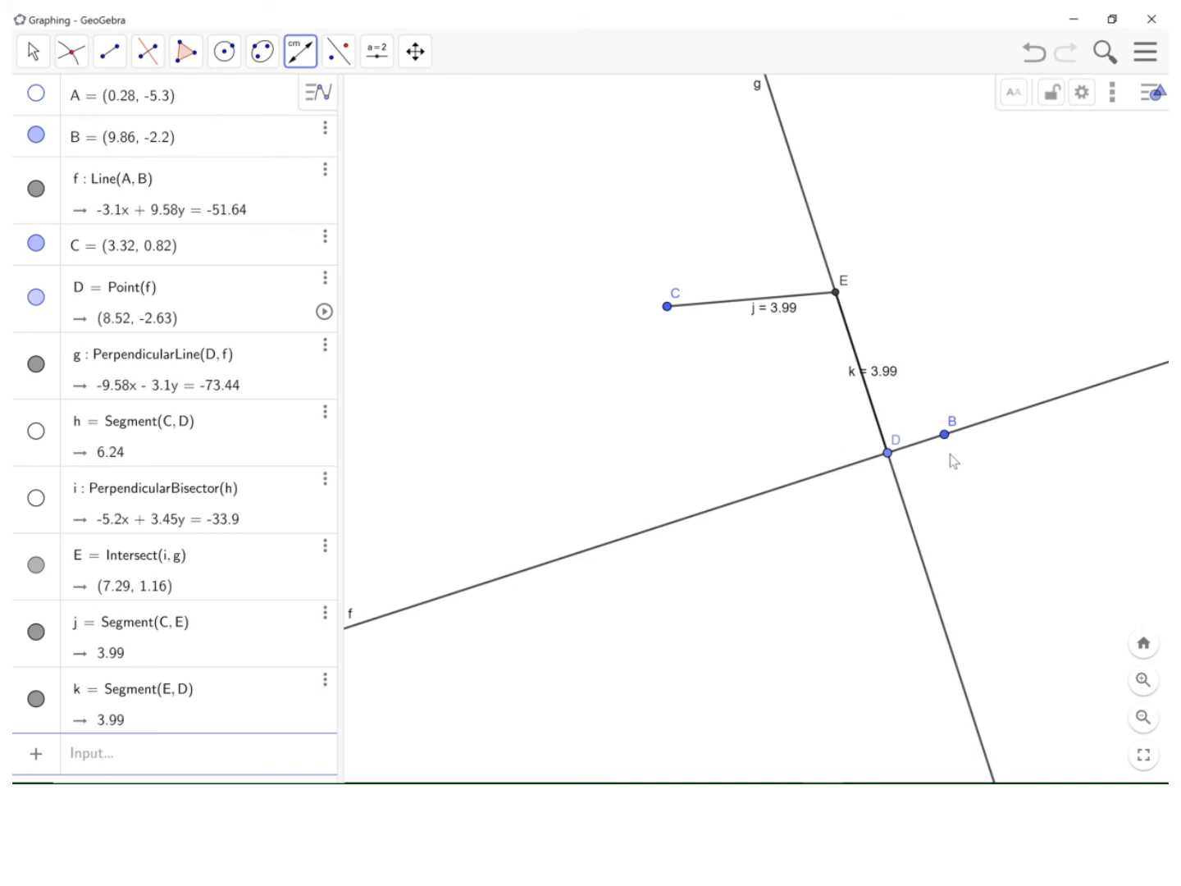
{"action": "mouse_move", "coordinate": [949, 445]}
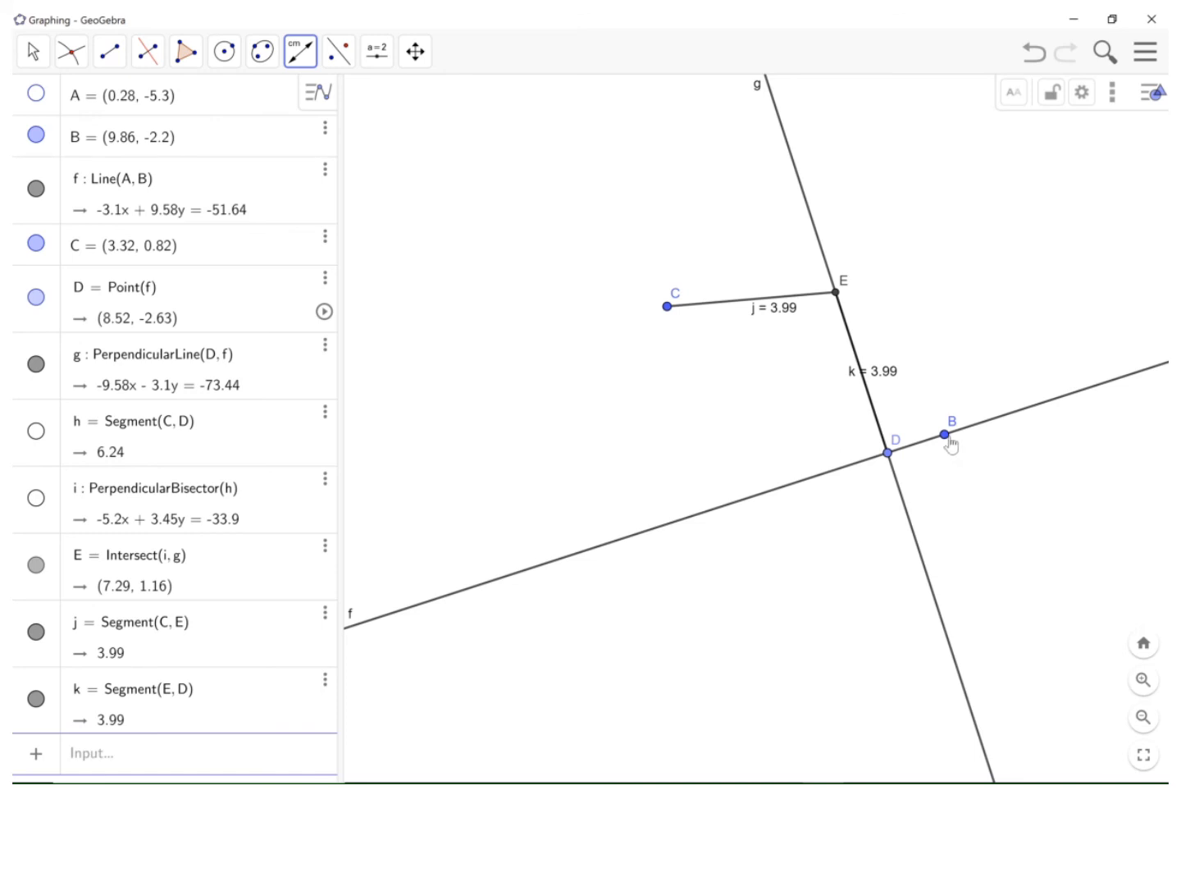
{"action": "right_click", "coordinate": [950, 432]}
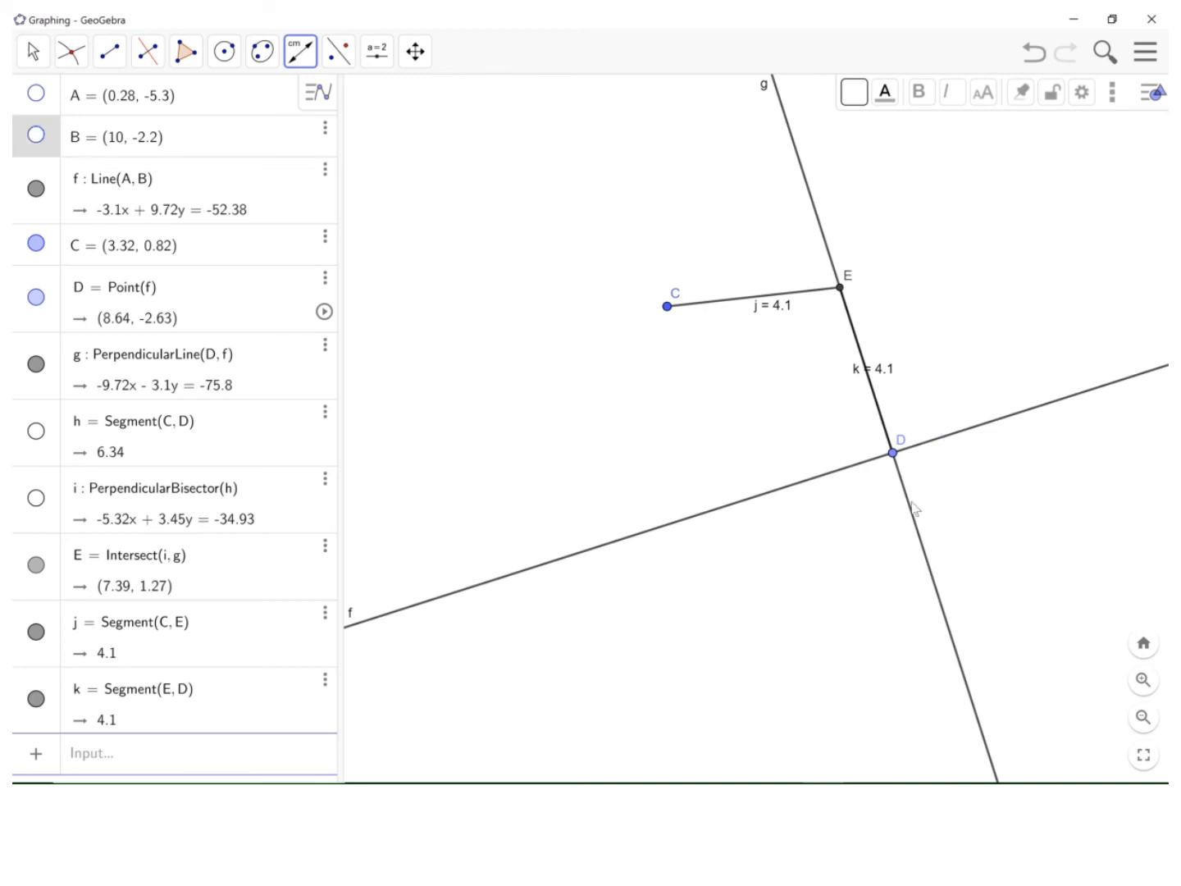
{"action": "right_click", "coordinate": [913, 506]}
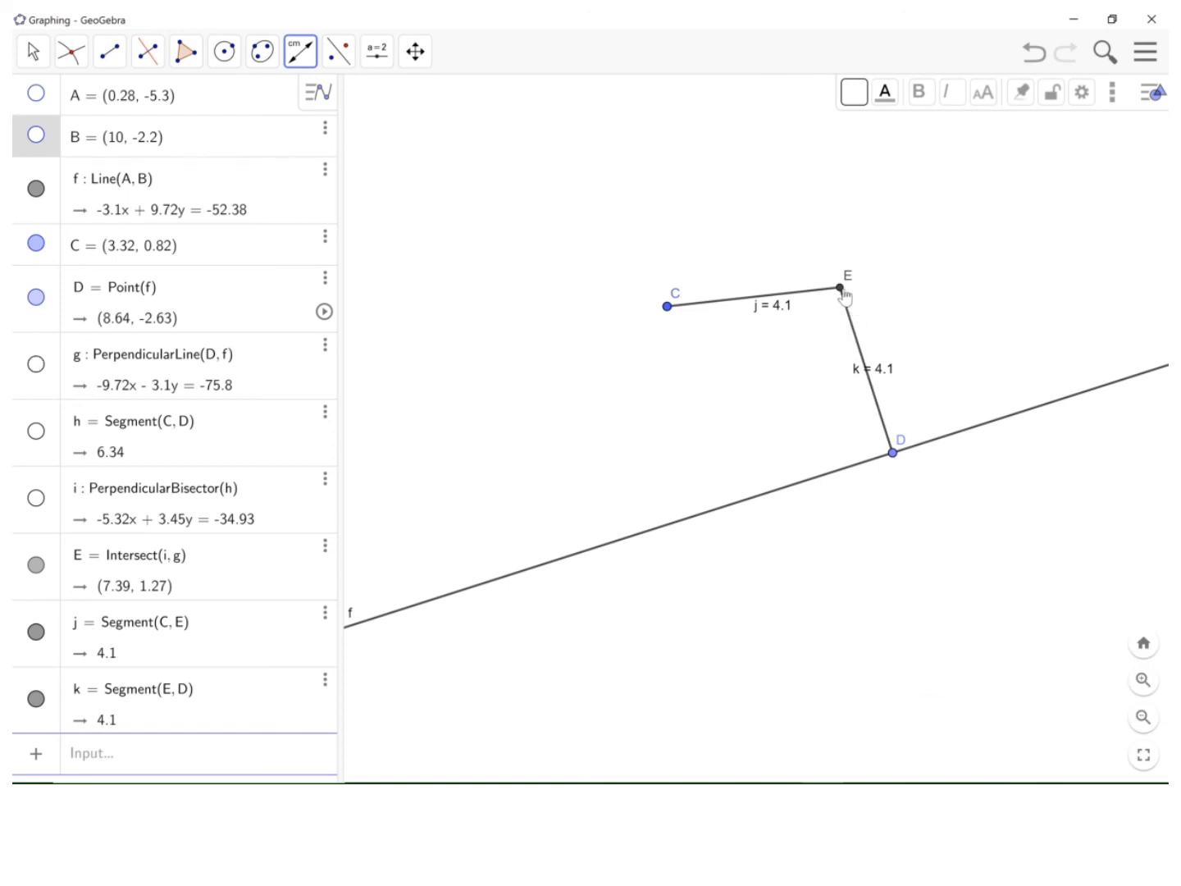
Step: Bring up point E's context menu to enable its trace
{"action": "right_click", "coordinate": [838, 287]}
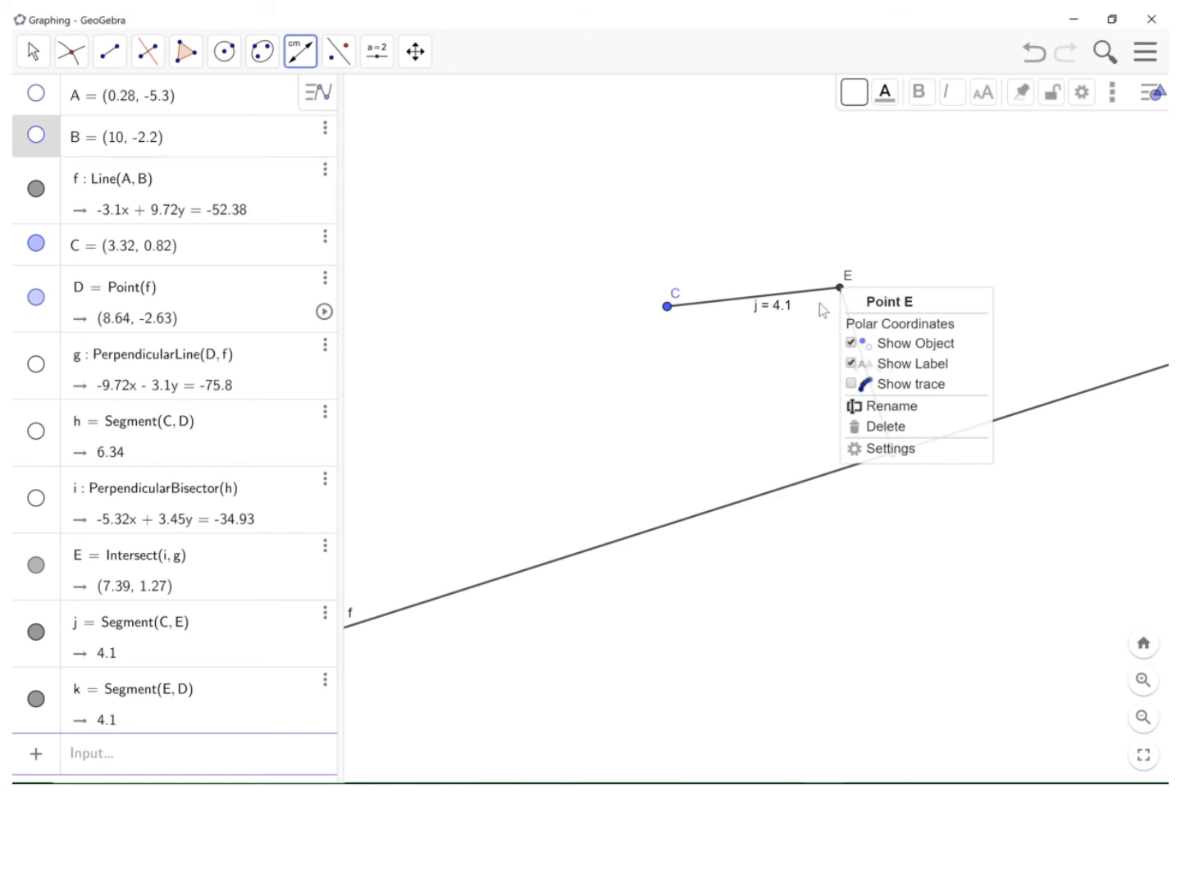
{"action": "mouse_move", "coordinate": [857, 384]}
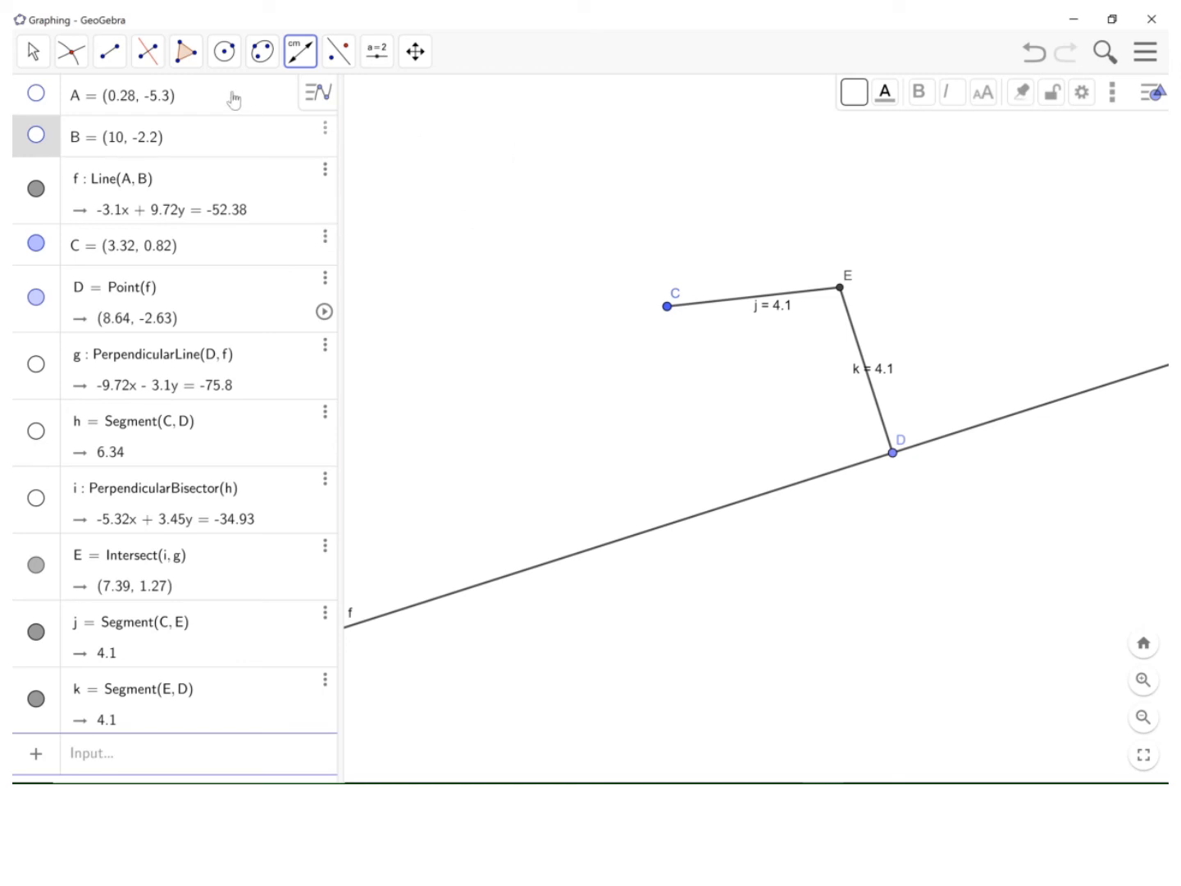
Step: Drag point D left and right along line f so E traces a parabola around C
{"action": "left_click", "coordinate": [33, 50]}
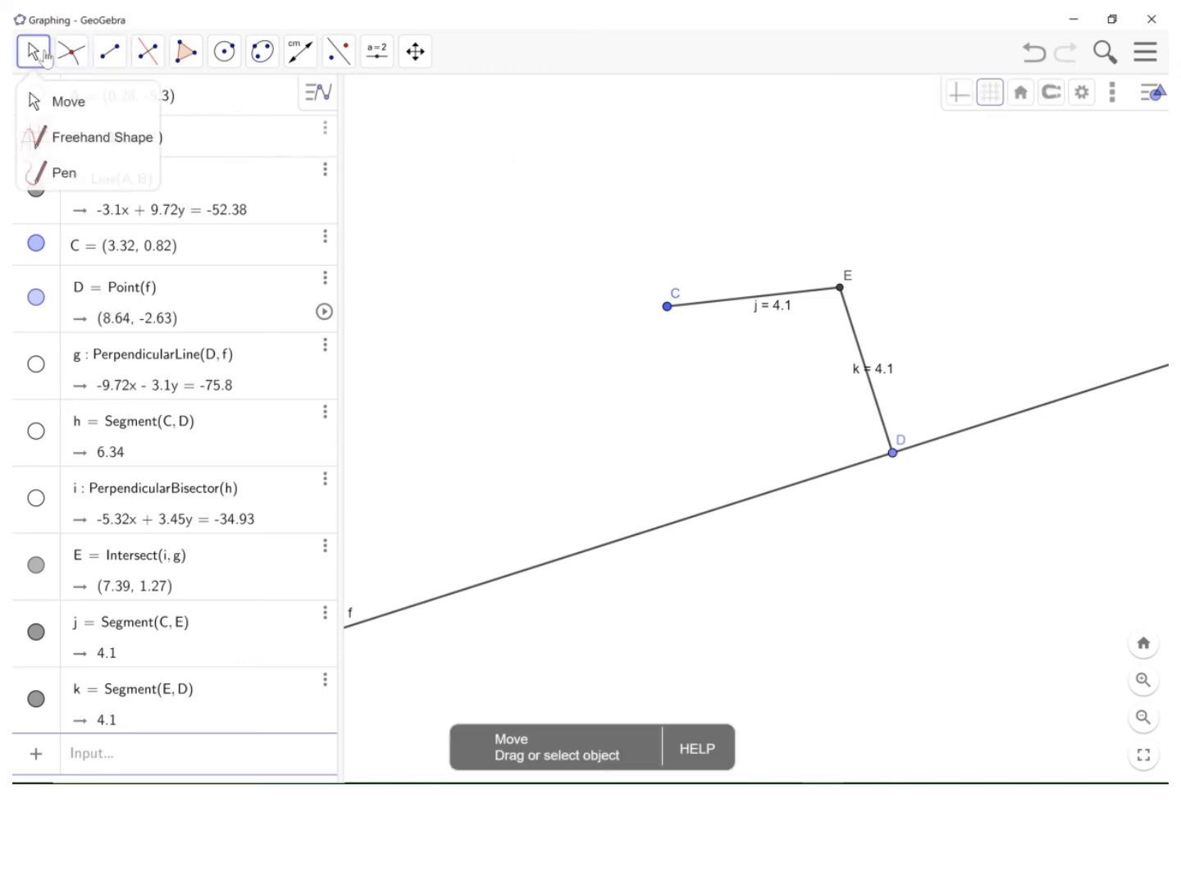
{"action": "mouse_move", "coordinate": [882, 462]}
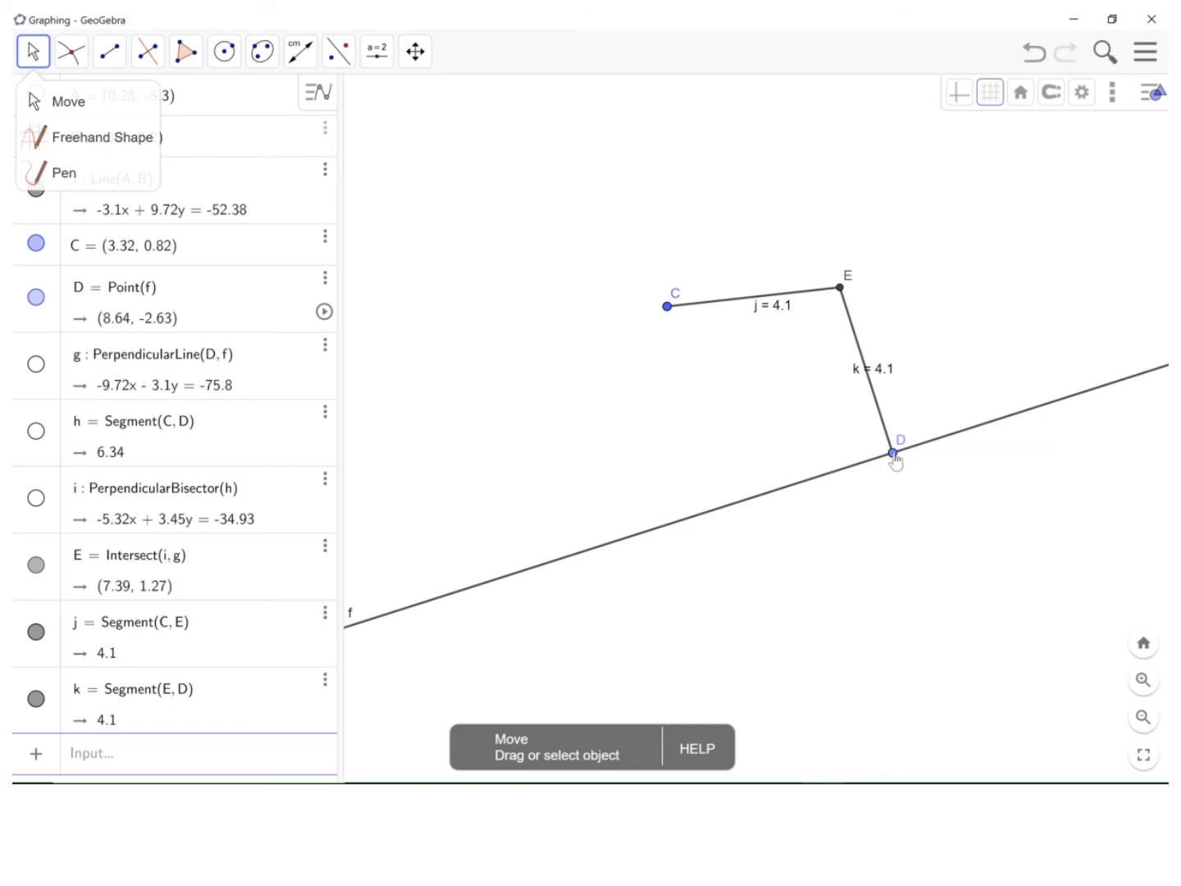
{"action": "left_click_drag", "start_coordinate": [894, 454], "coordinate": [683, 519]}
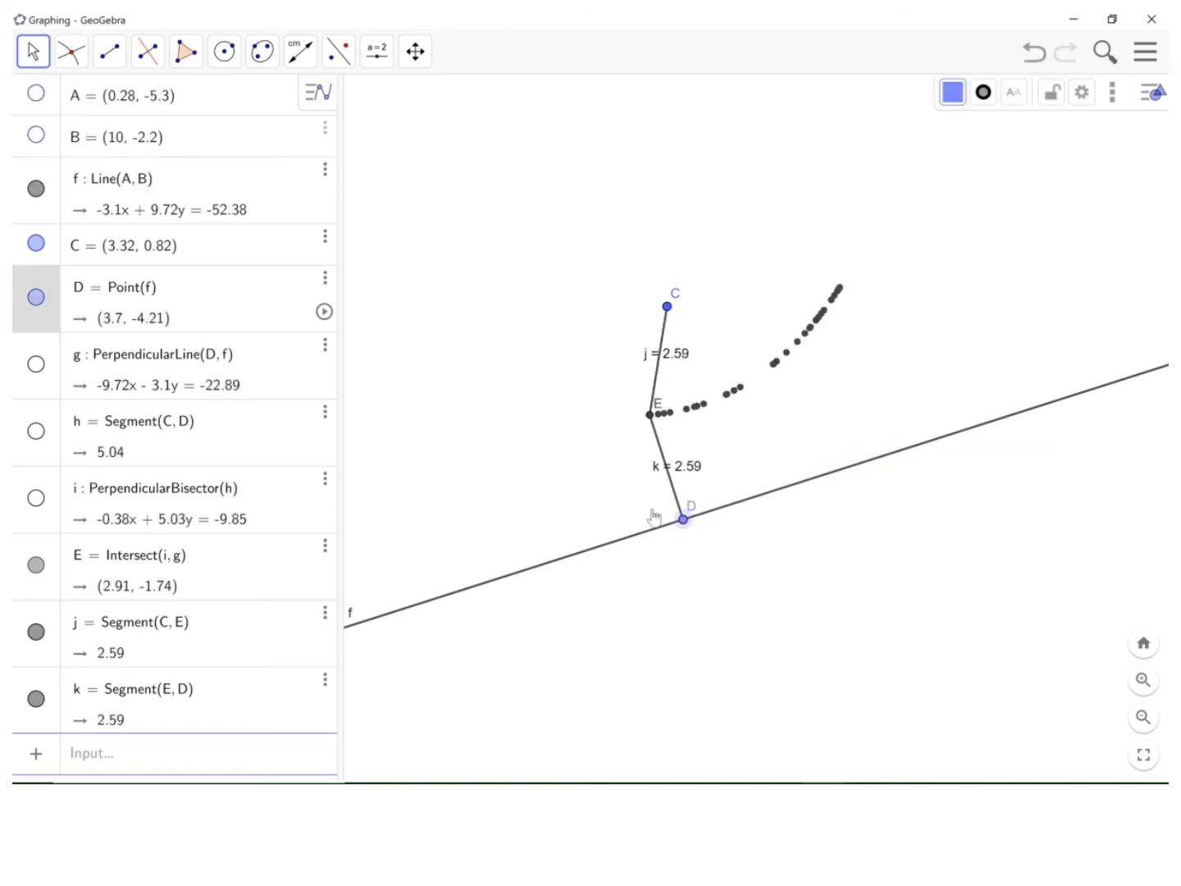
{"action": "left_click_drag", "start_coordinate": [684, 517], "coordinate": [579, 552]}
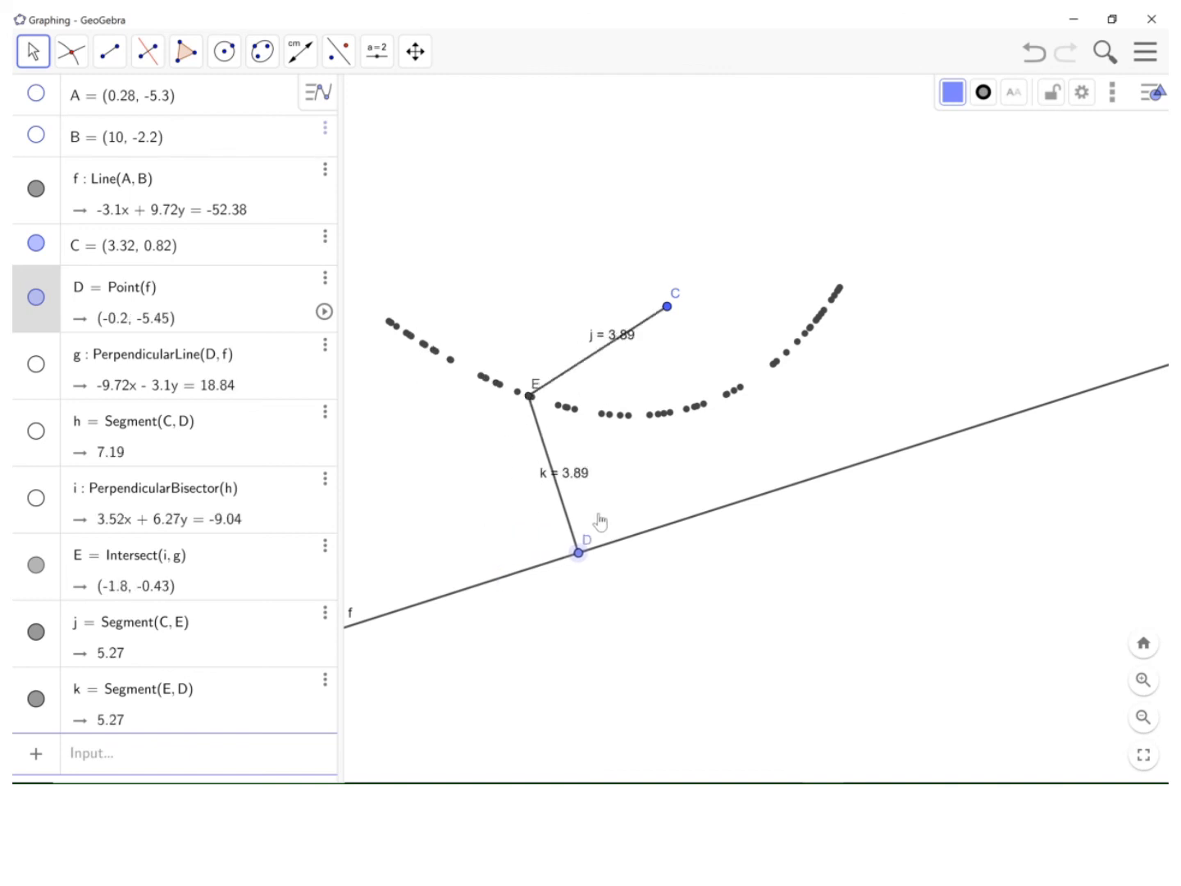
{"action": "left_click_drag", "start_coordinate": [578, 552], "coordinate": [993, 418]}
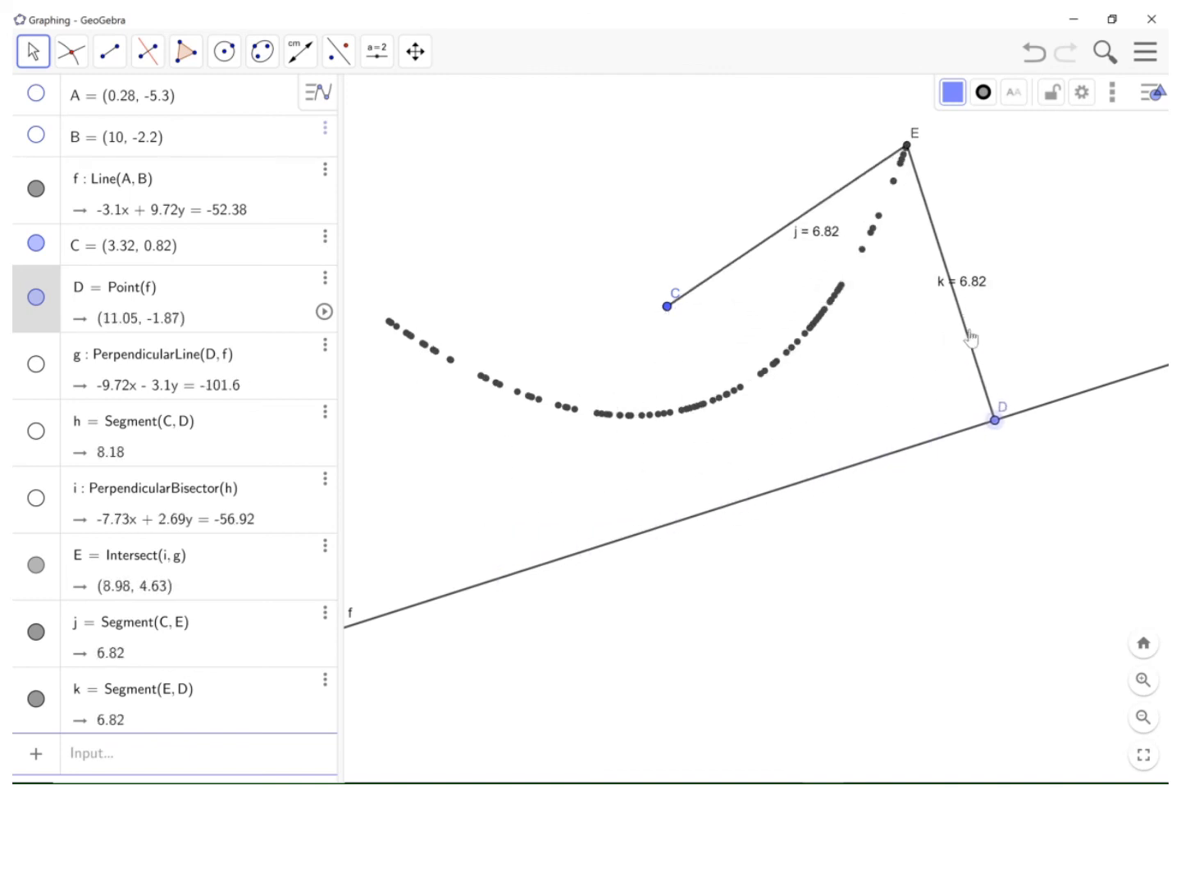